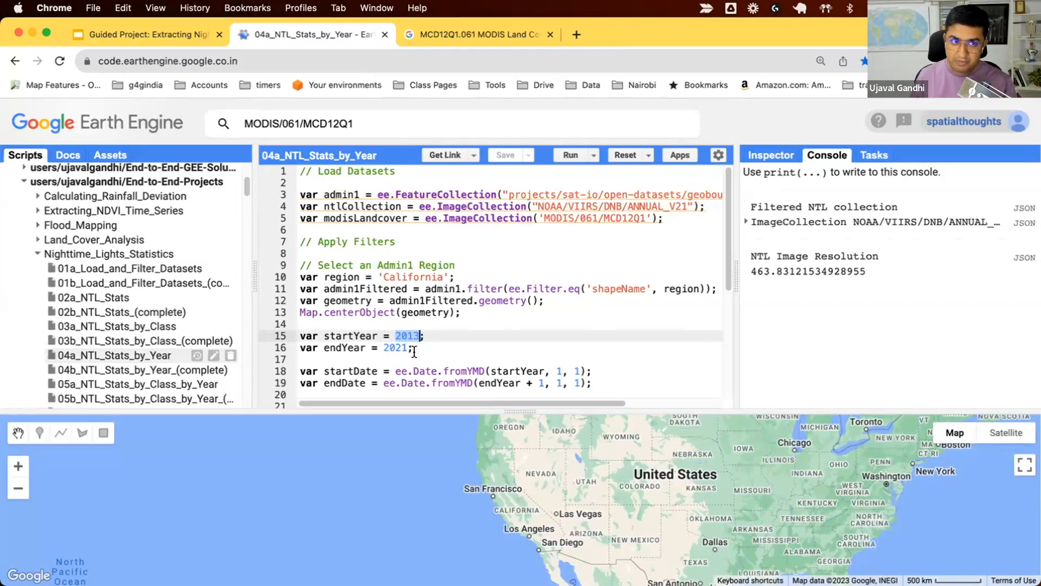
Step: Expand the printed NOAA/VIIRS/DNB/ANNUAL_V21 collection in the Console to list its nine yearly images
{"action": "scroll", "scroll_direction": "down", "scroll_amount": 3}
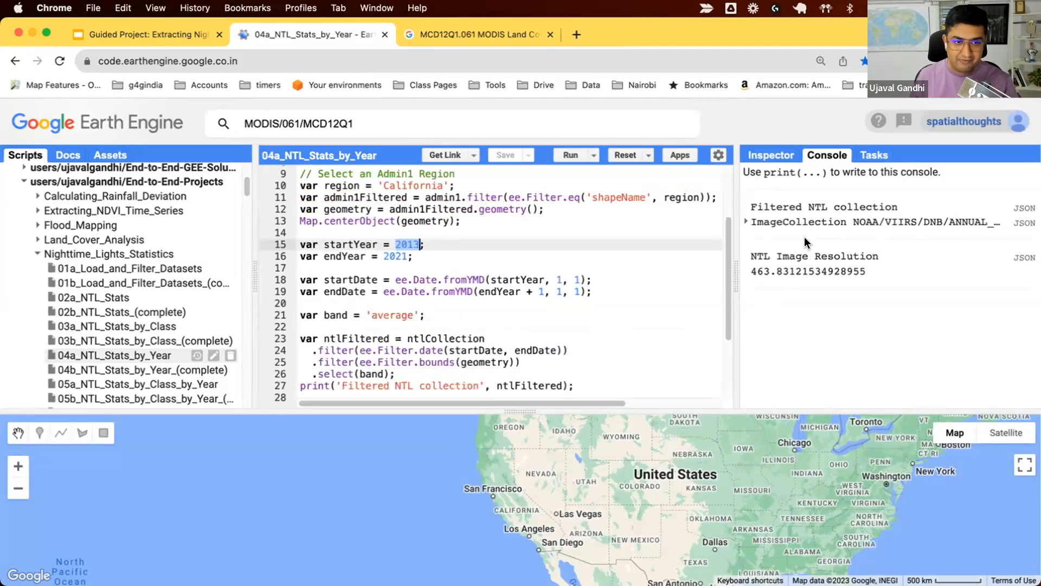
{"action": "left_click", "coordinate": [746, 222]}
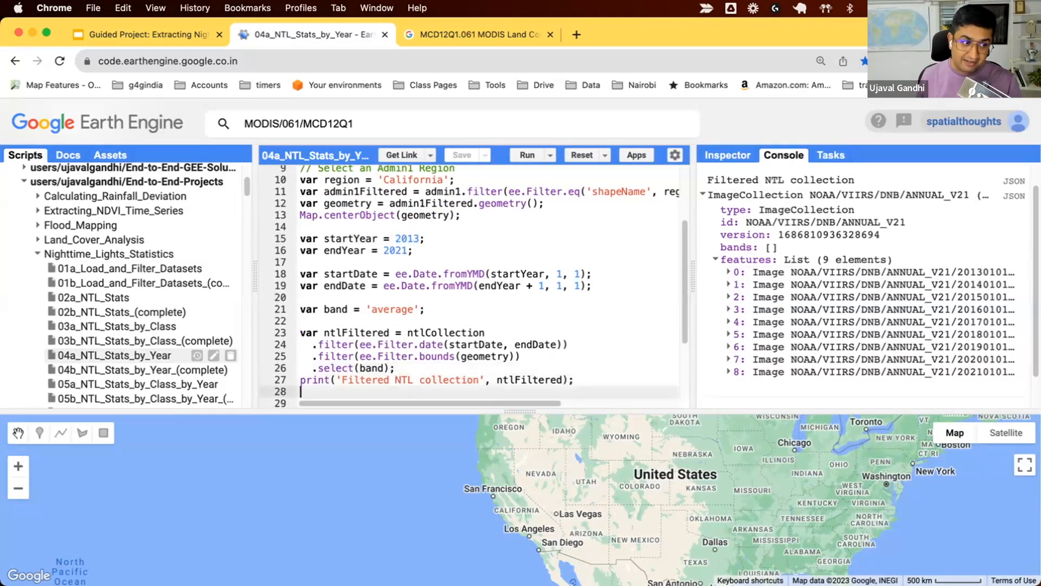
Step: Write a calculateSol function that sums the band over California with ee.Reducer.sum() and getNumber
{"action": "type", "text": "var"}
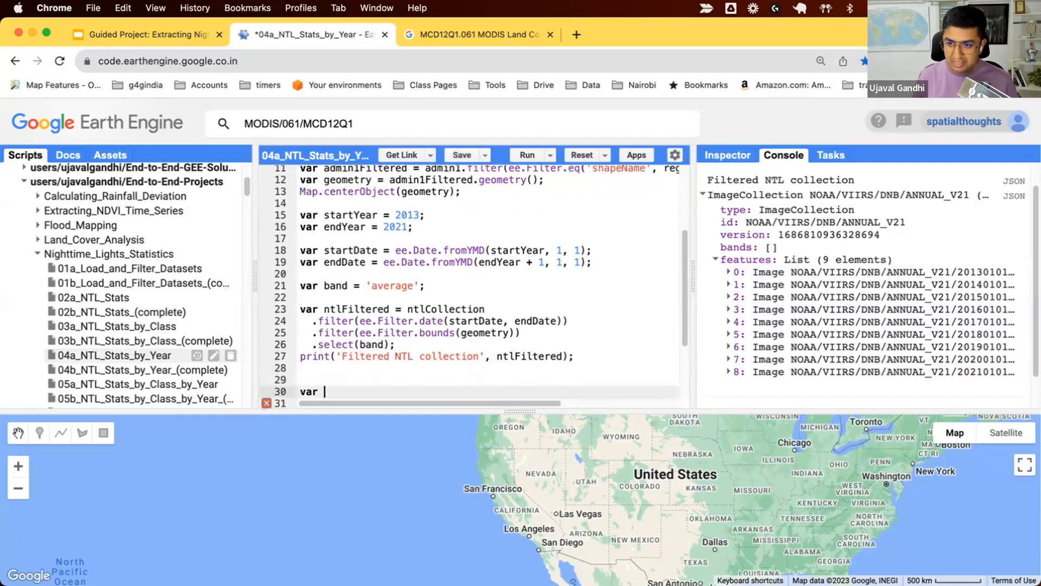
{"action": "type", "text": "calculate"}
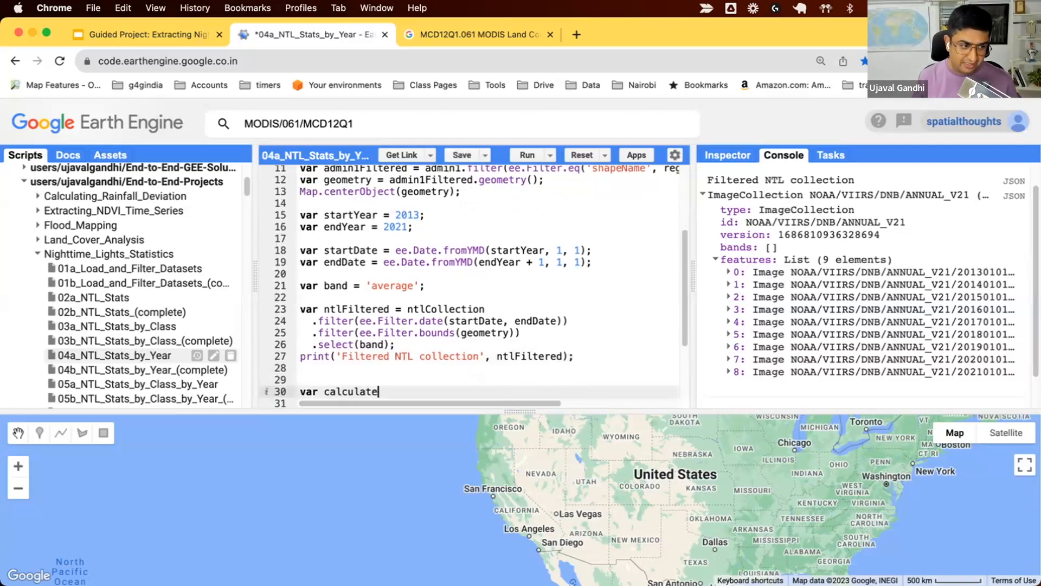
{"action": "type", "text": "Sol = function(image) {"}
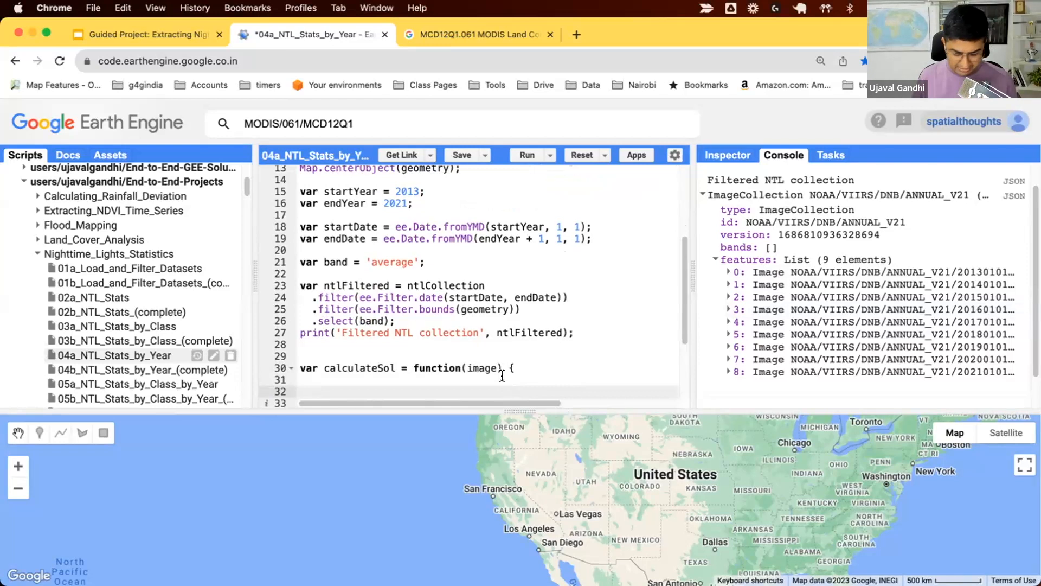
{"action": "scroll", "scroll_direction": "down", "scroll_amount": 3}
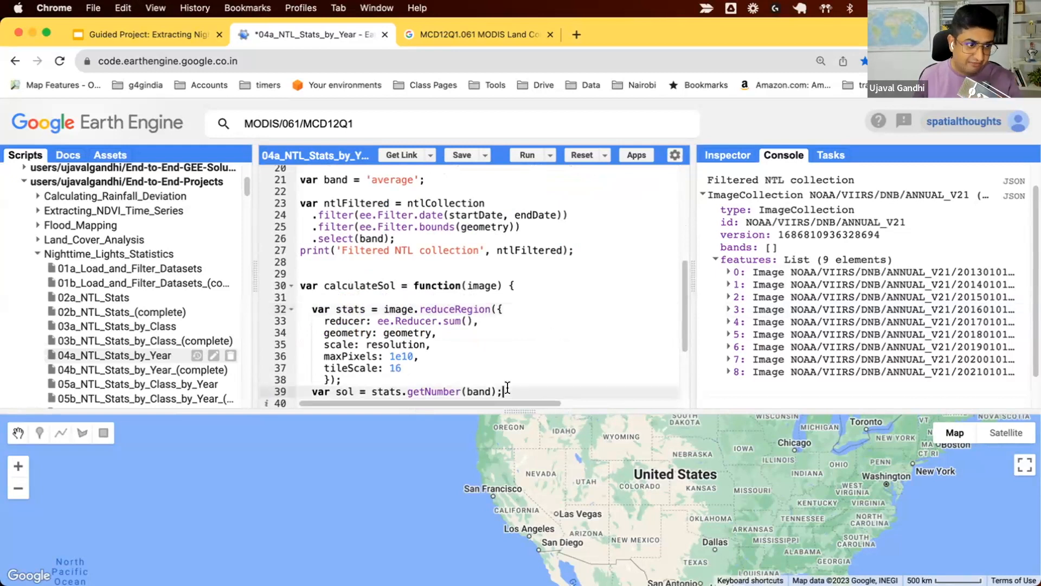
{"action": "scroll", "scroll_direction": "down", "scroll_amount": 3}
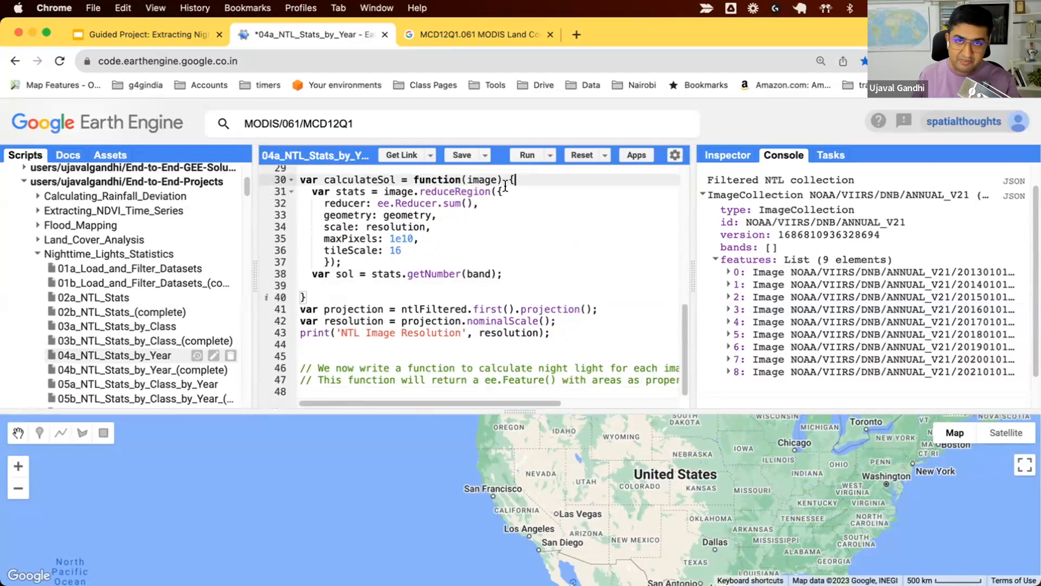
{"action": "left_click", "coordinate": [505, 274]}
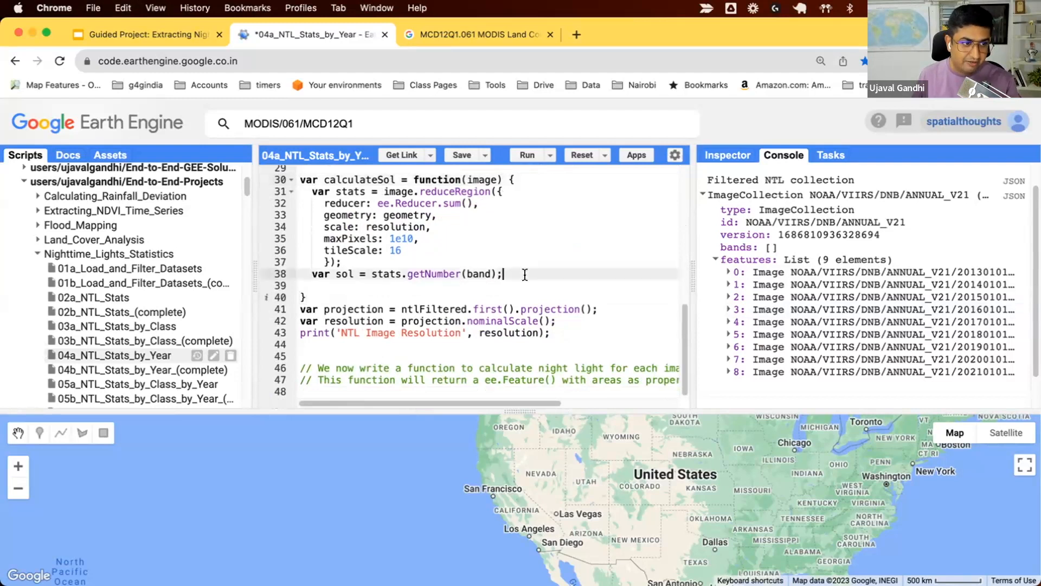
{"action": "mouse_move", "coordinate": [506, 290]}
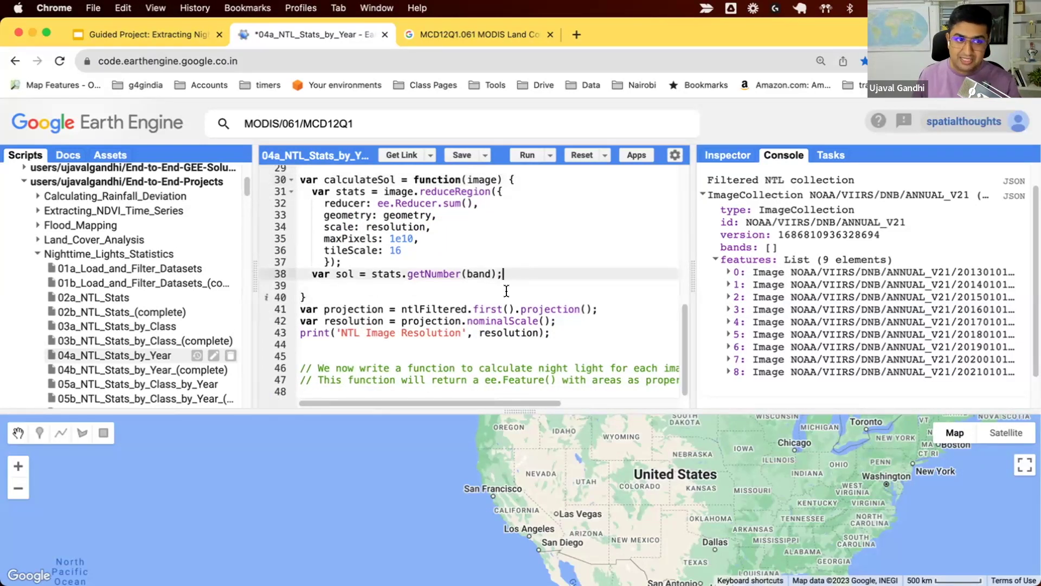
{"action": "key", "text": "Enter"}
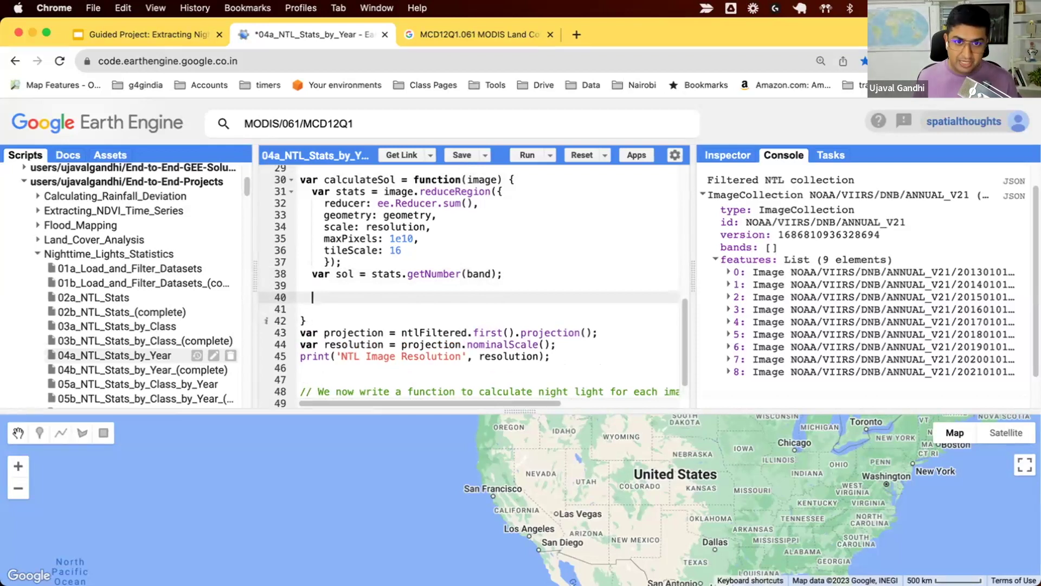
Step: Make calculateSol return ee.Feature(null, {'sol': sol, 'system:time_start': image.get('system:time_start')})
{"action": "type", "text": "ee.Fea"}
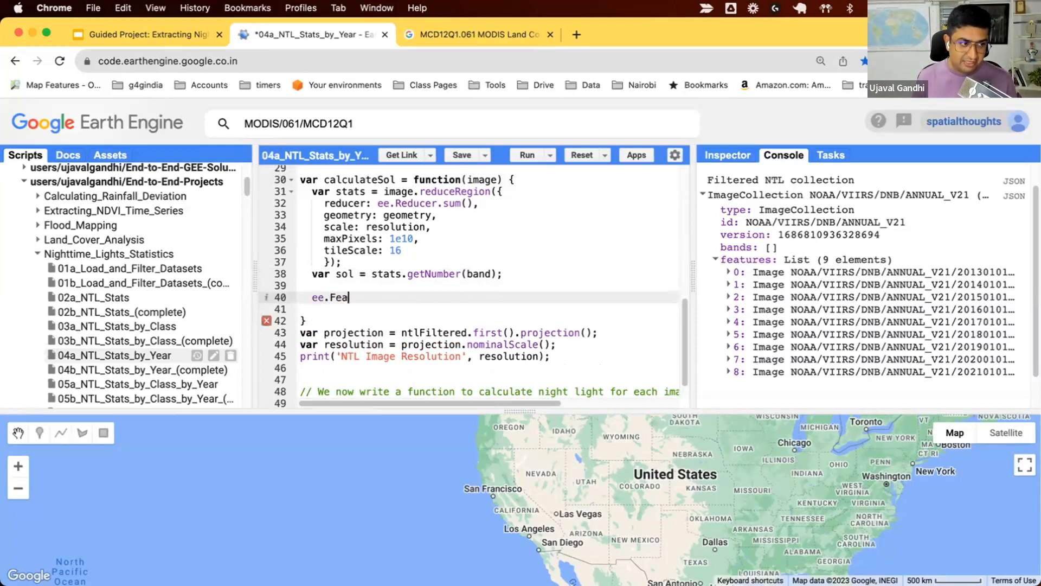
{"action": "type", "text": "ture(geometry, proper"}
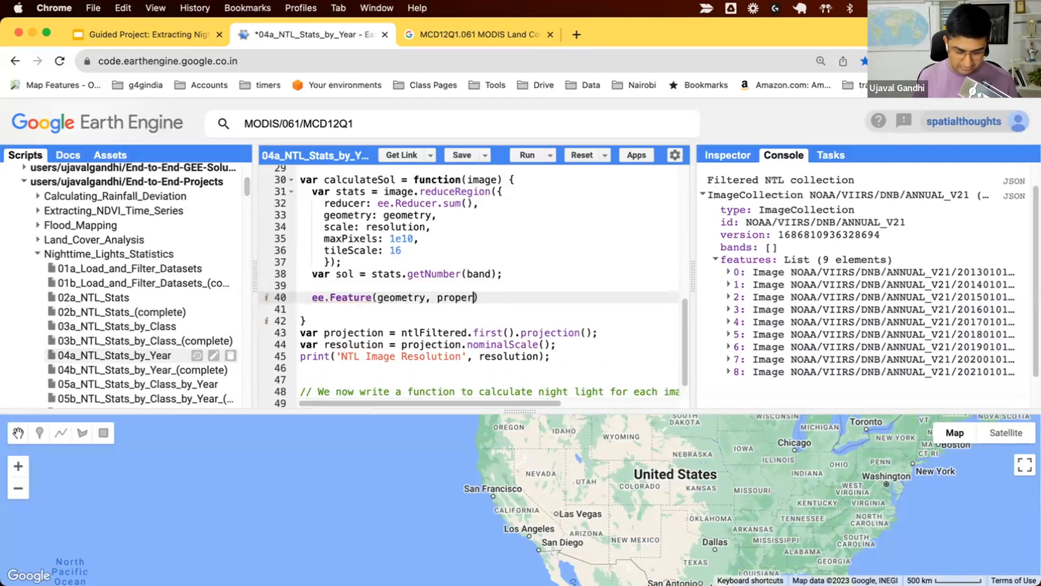
{"action": "type", "text": "ties)"}
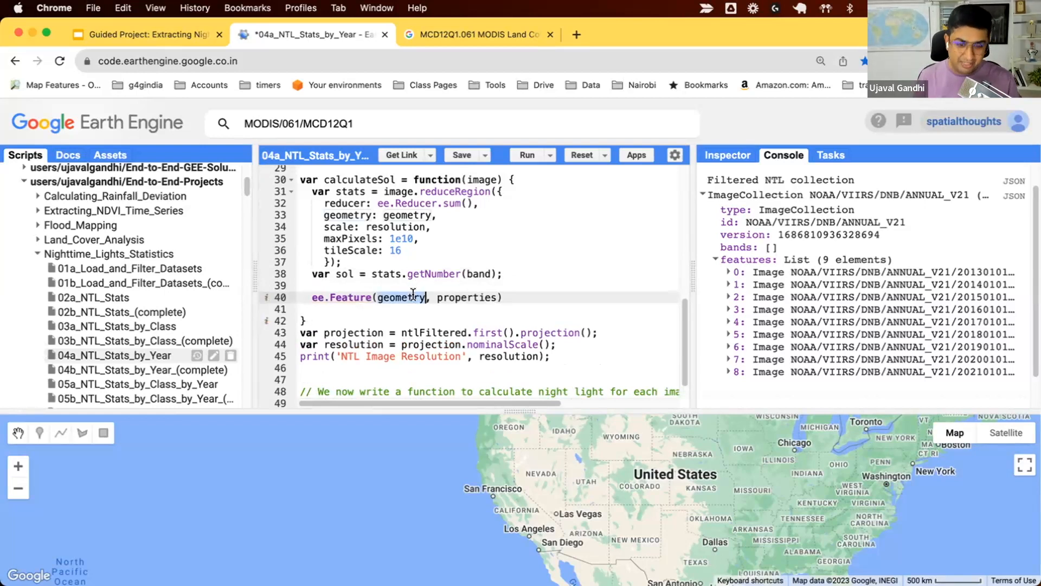
{"action": "type", "text": "null, {"}
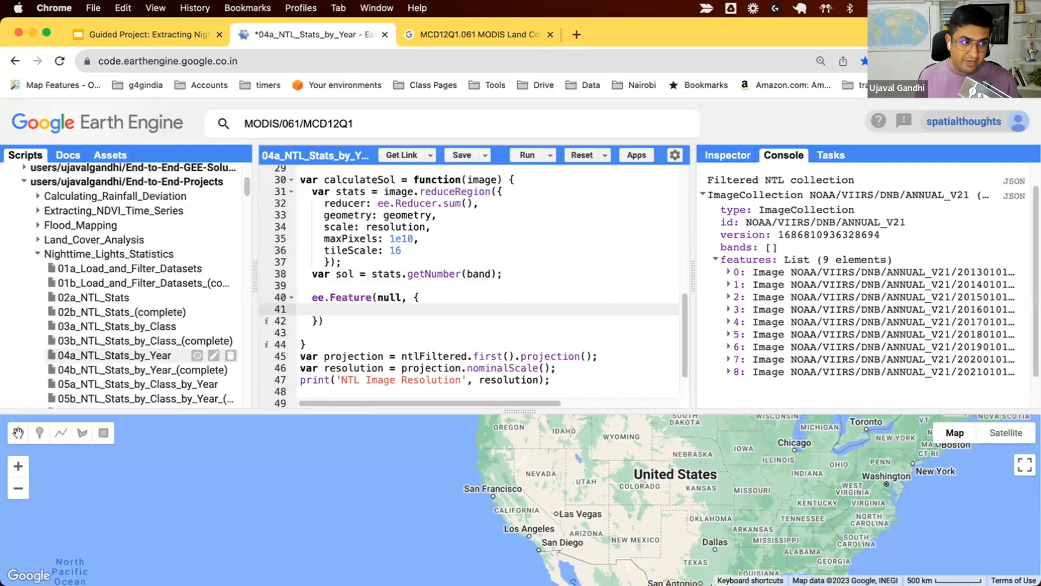
{"action": "type", "text": "'"}
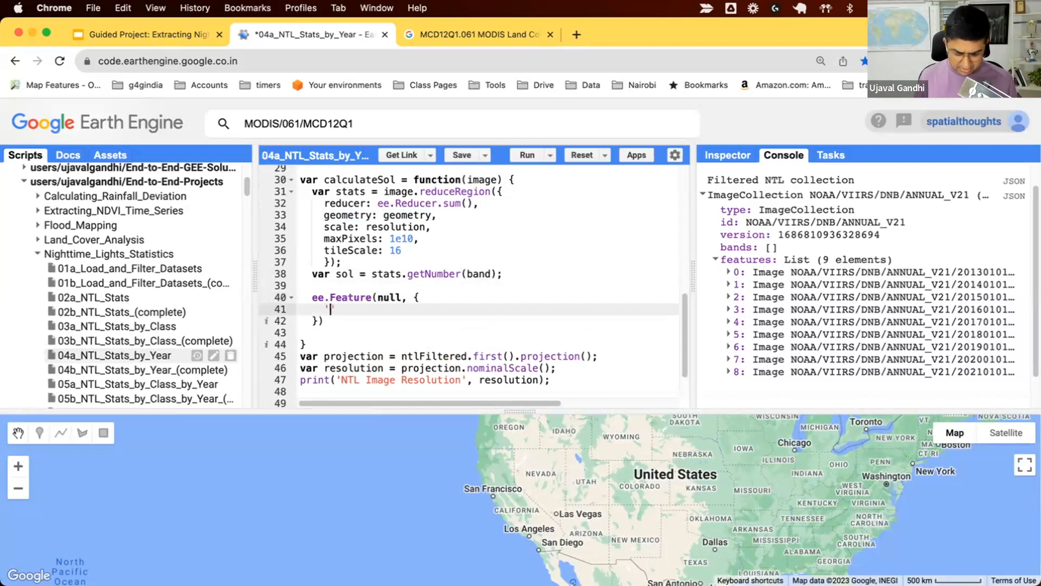
{"action": "type", "text": "'sol': sol,"}
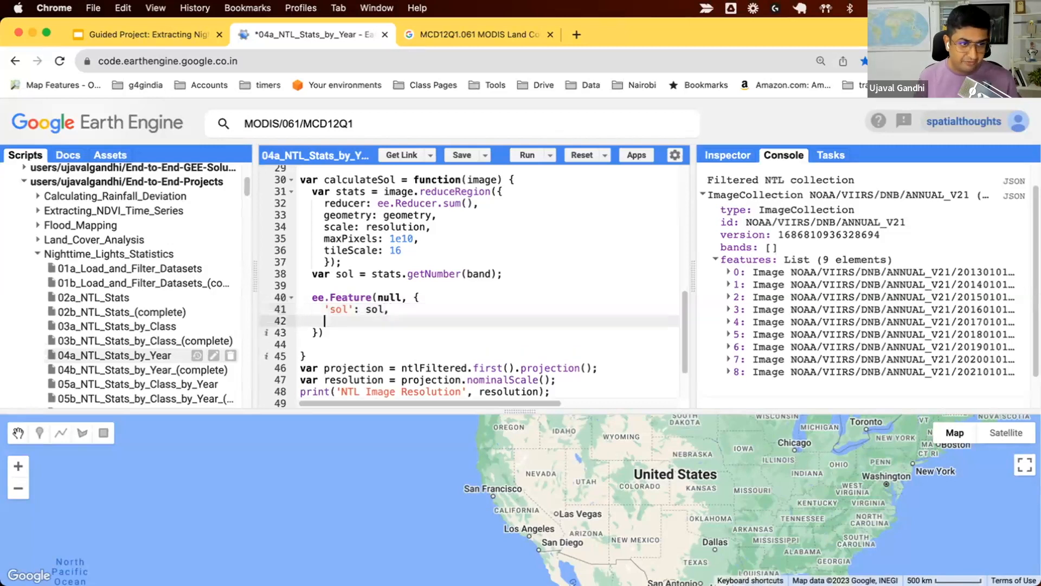
{"action": "type", "text": "'system'"}
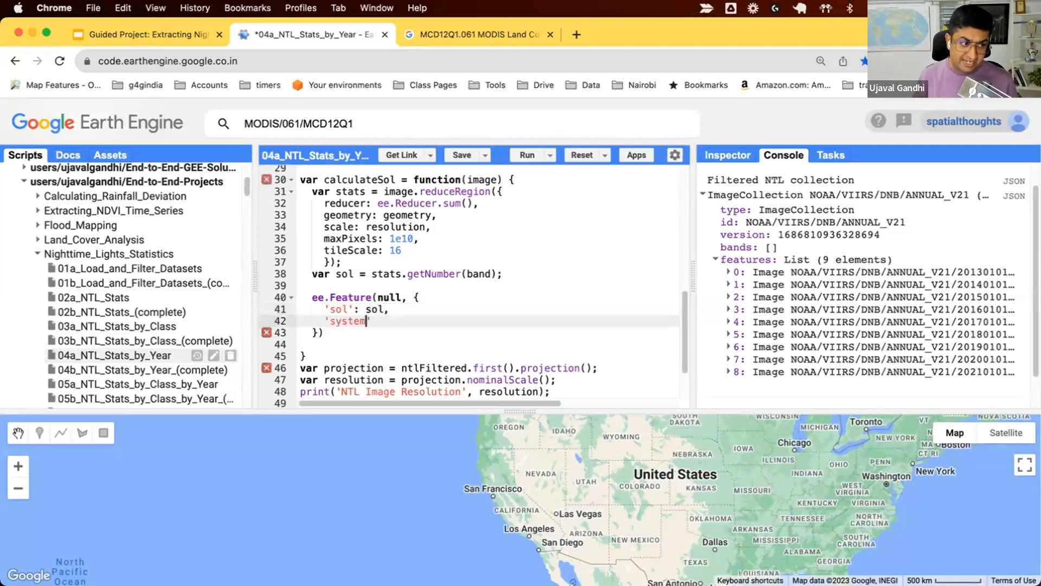
{"action": "type", "text": ":time_start"}
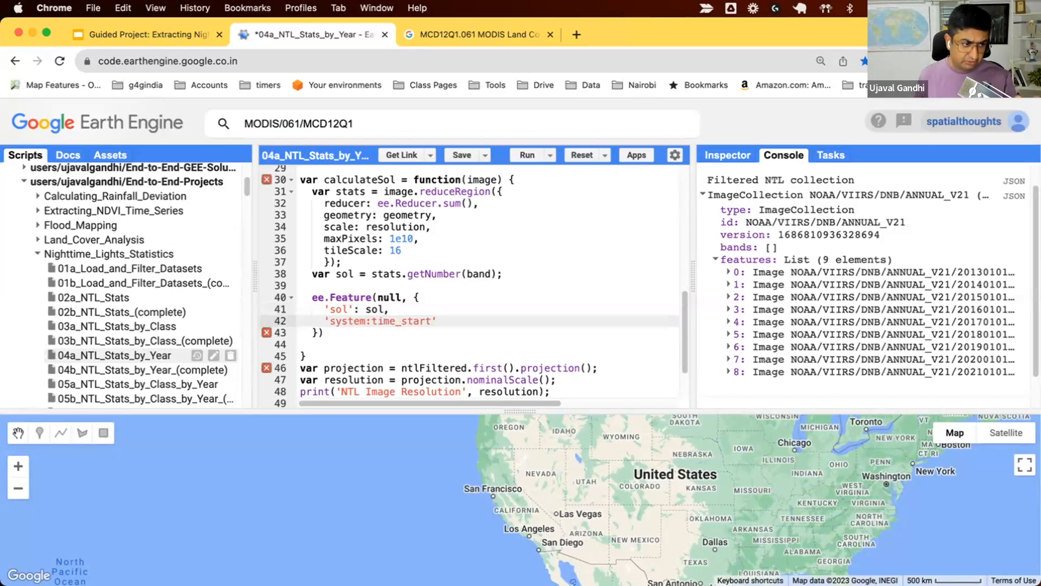
{"action": "type", "text": ": image.geT(''"}
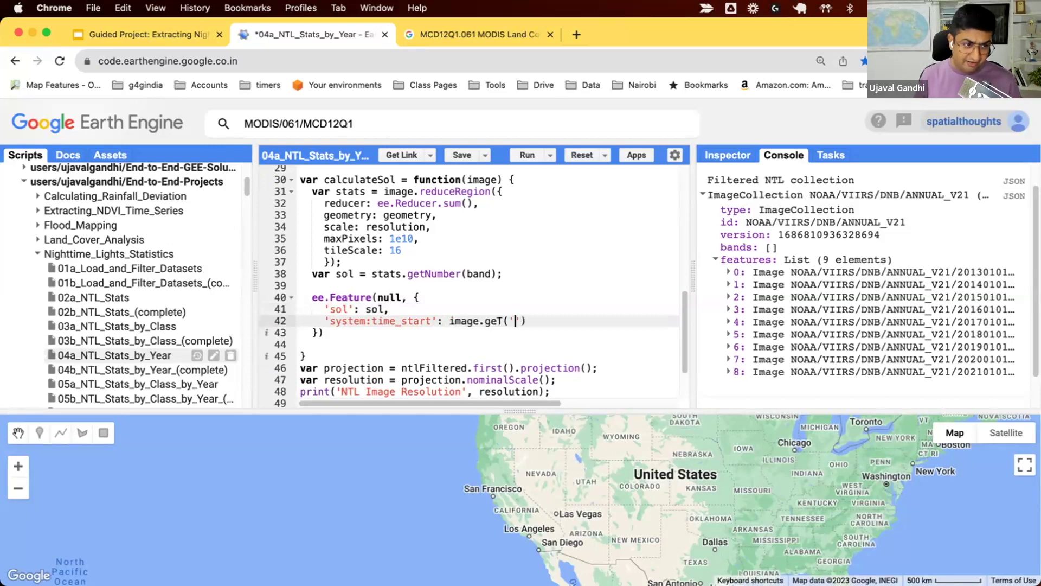
{"action": "type", "text": "sys"}
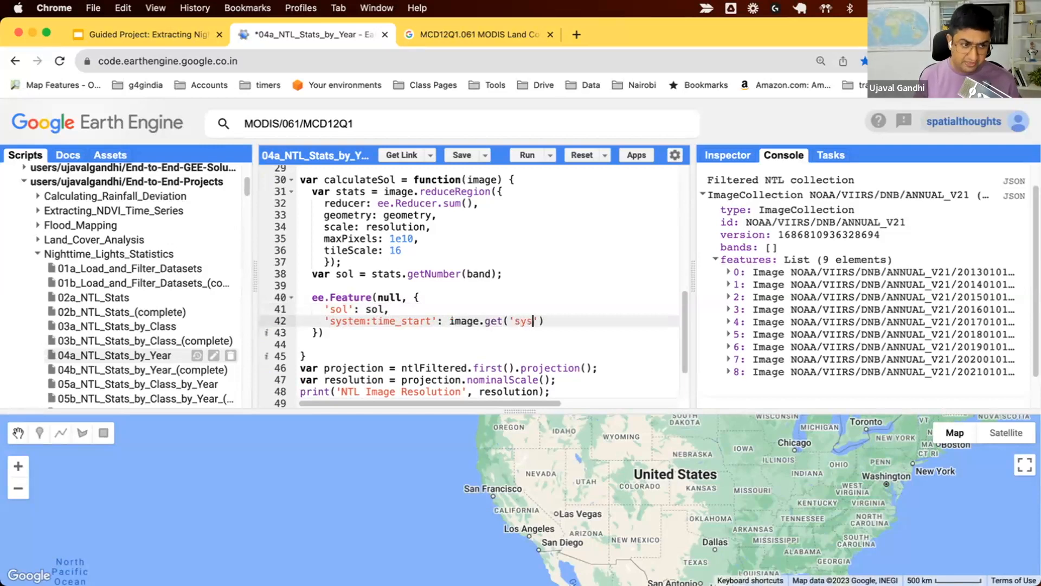
{"action": "type", "text": "tem:time_sta"}
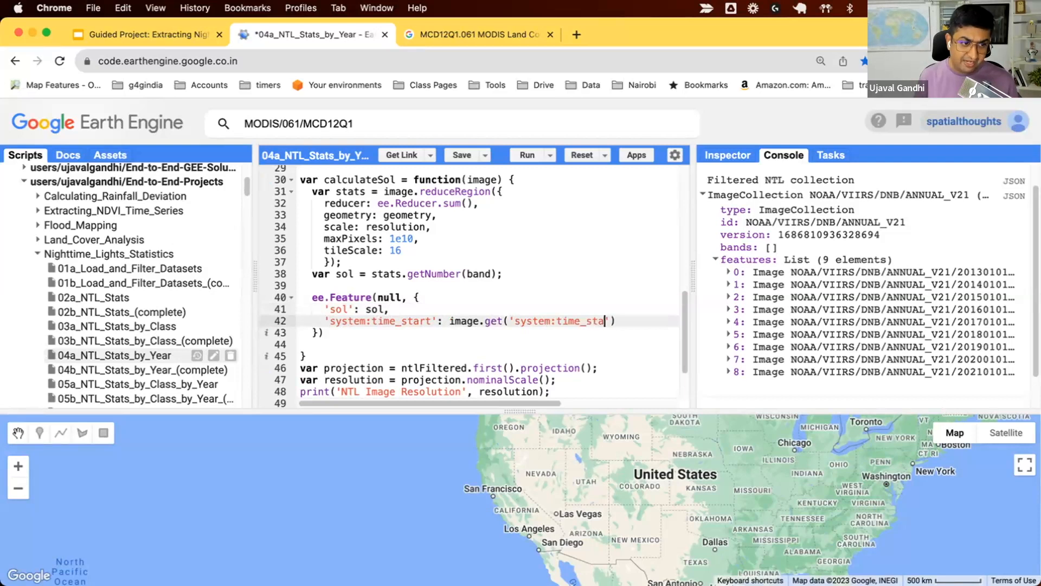
{"action": "type", "text": "rt'"}
{"action": "left_click", "coordinate": [488, 296]}
{"action": "type", "text": "return "}
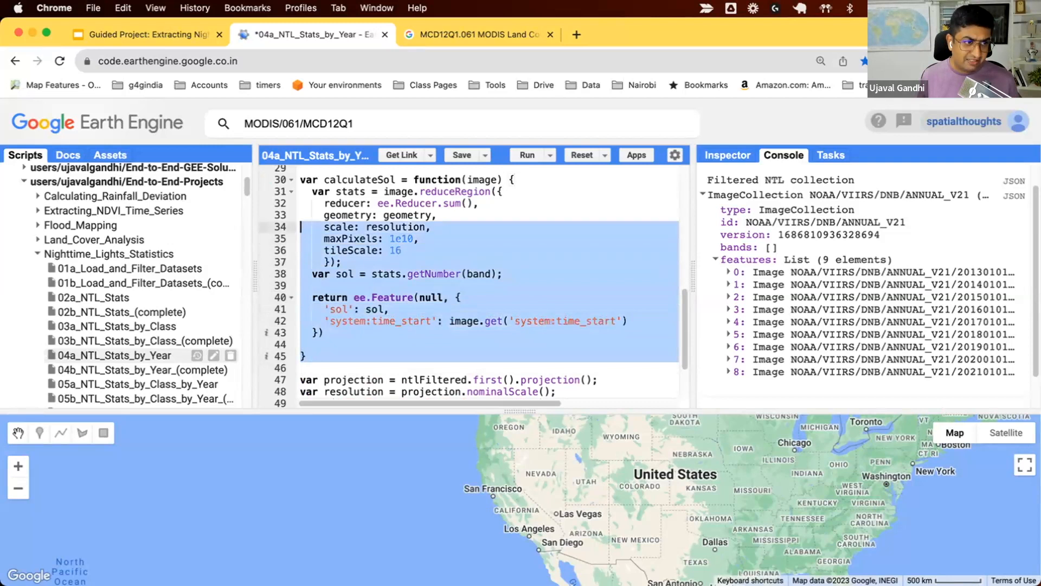
Step: Define ntlTimeSeries as ntlFiltered.map(calculateSol) and print it
{"action": "scroll", "scroll_direction": "up", "scroll_amount": 3}
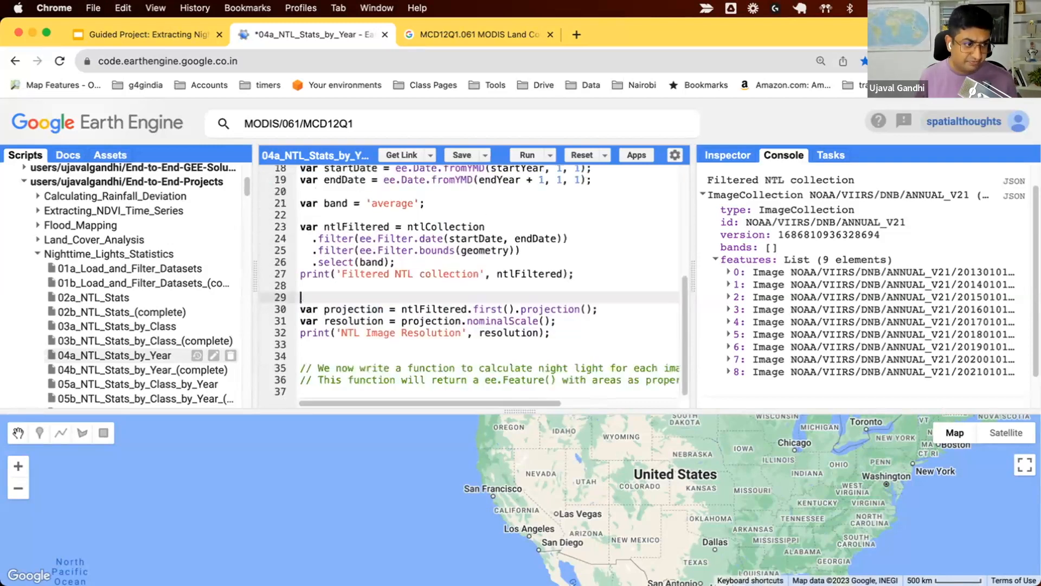
{"action": "scroll", "scroll_direction": "down", "scroll_amount": 3}
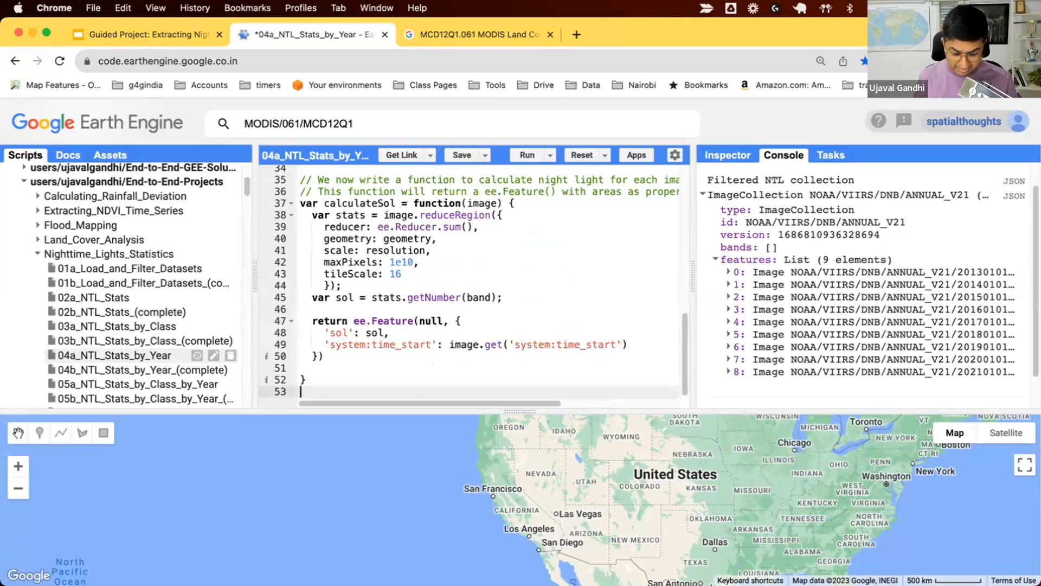
{"action": "type", "text": "var"}
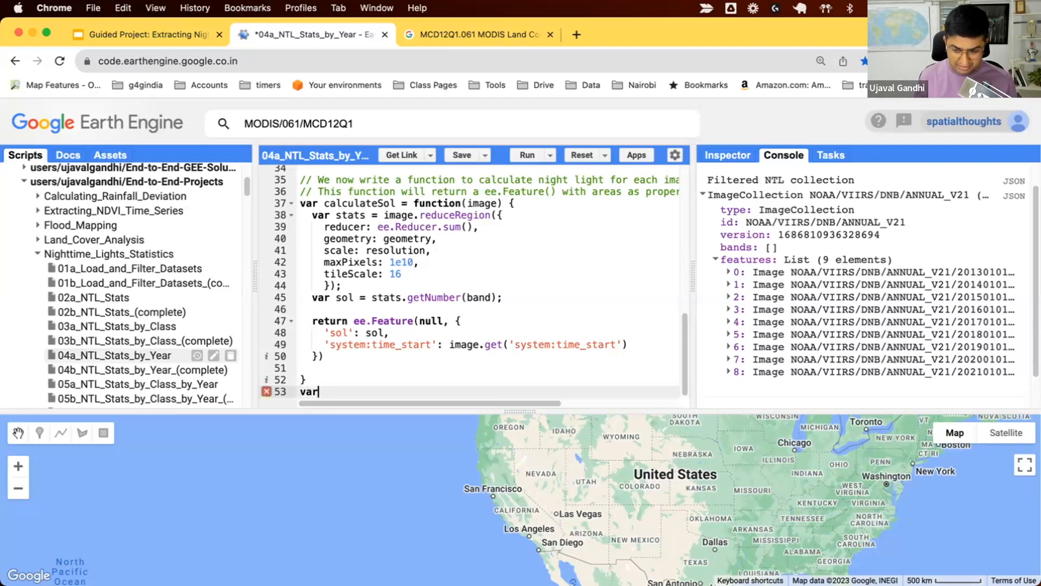
{"action": "type", "text": "ntlFiltere"}
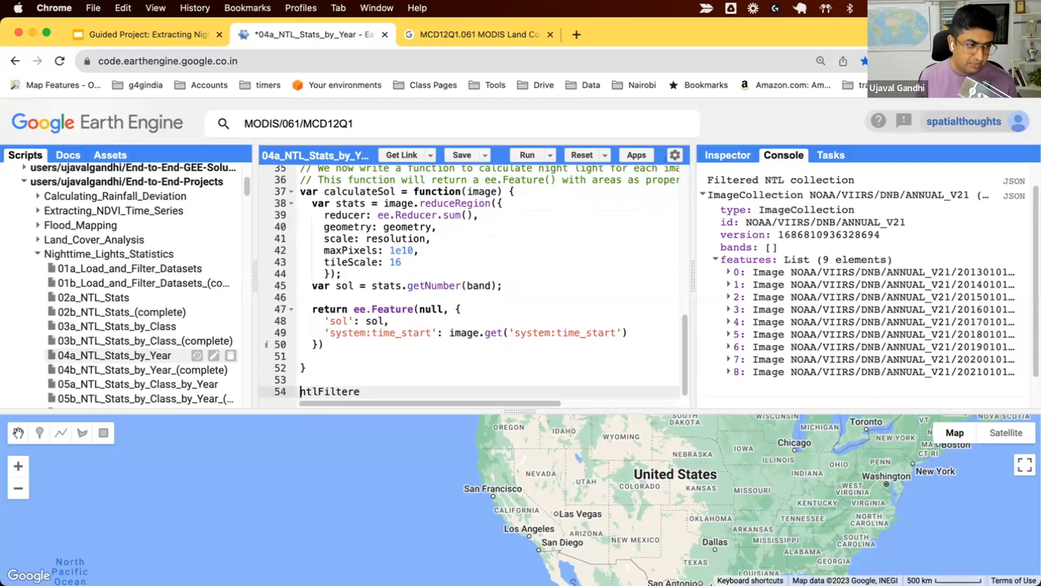
{"action": "type", "text": "d.m"}
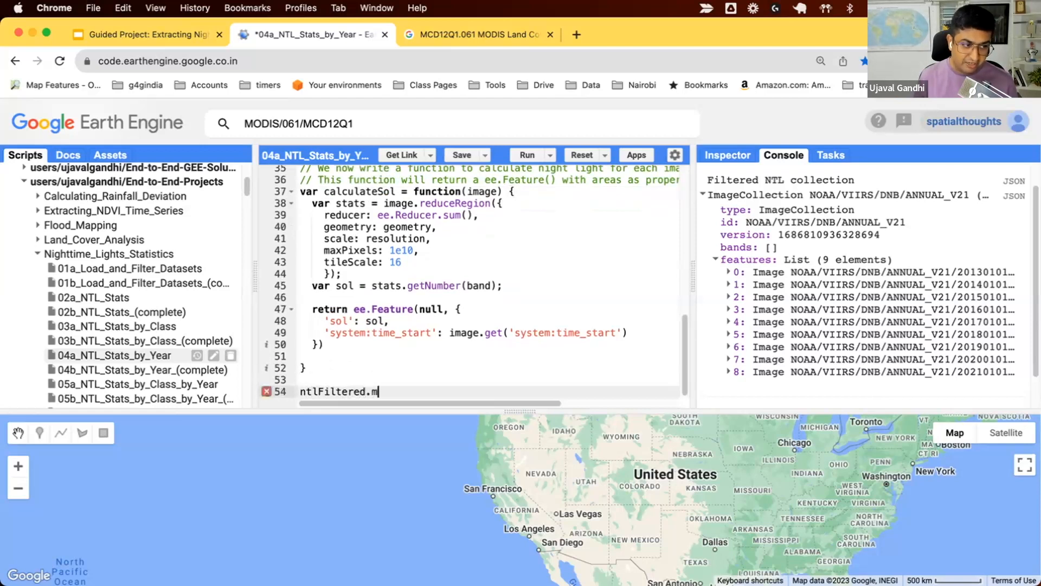
{"action": "type", "text": "ap("}
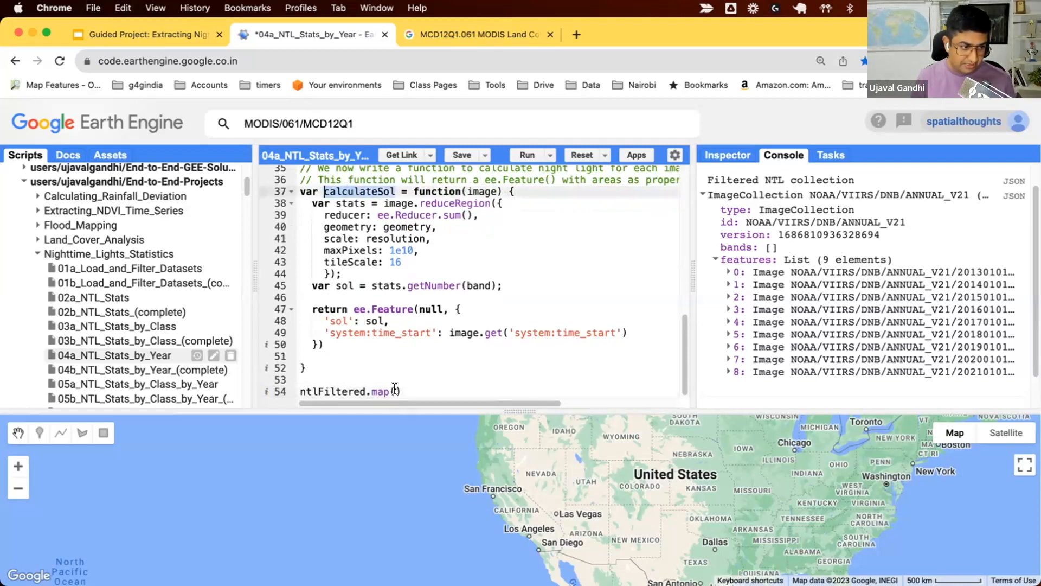
{"action": "type", "text": "calculateSol)"}
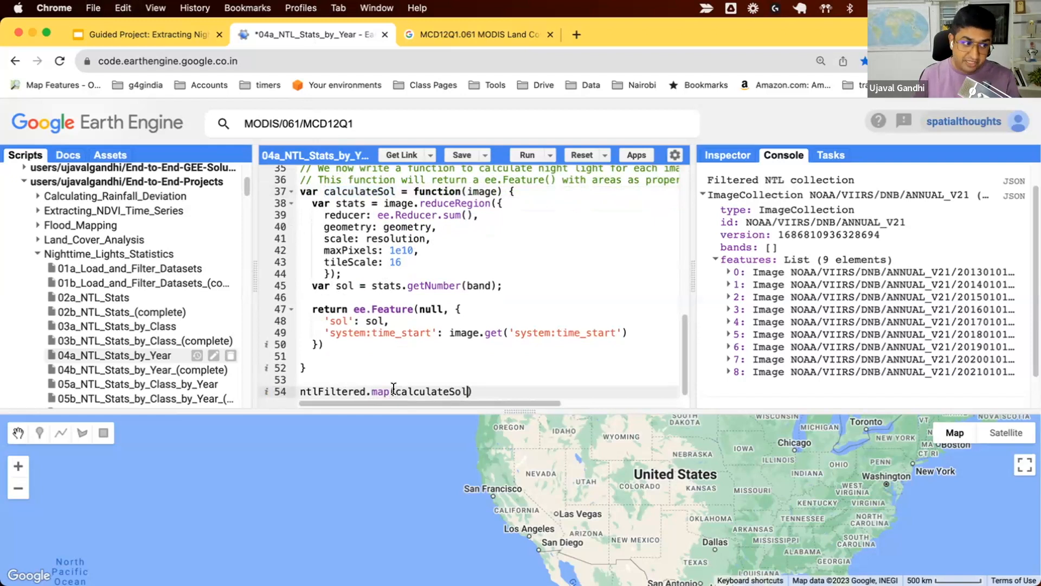
{"action": "type", "text": "var"}
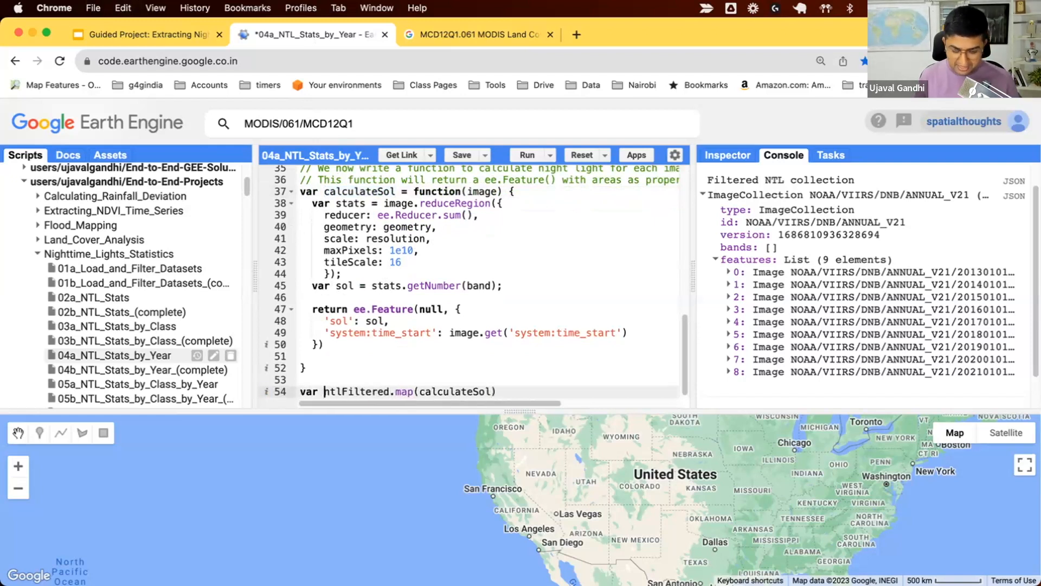
{"action": "type", "text": "nylTimeSeries ="}
{"action": "type", "text": "print(n"}
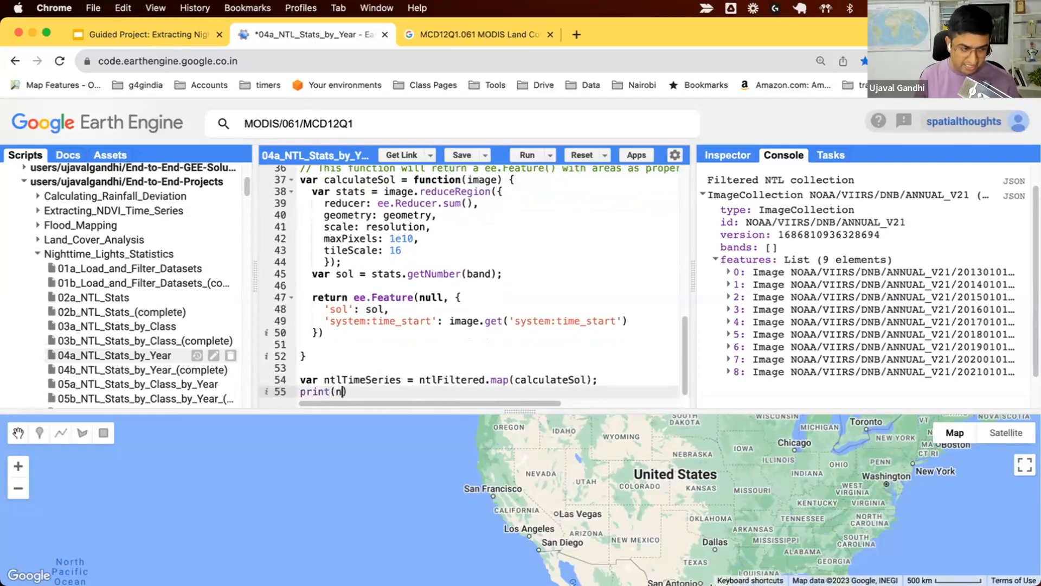
{"action": "type", "text": "tlTimeSeries"}
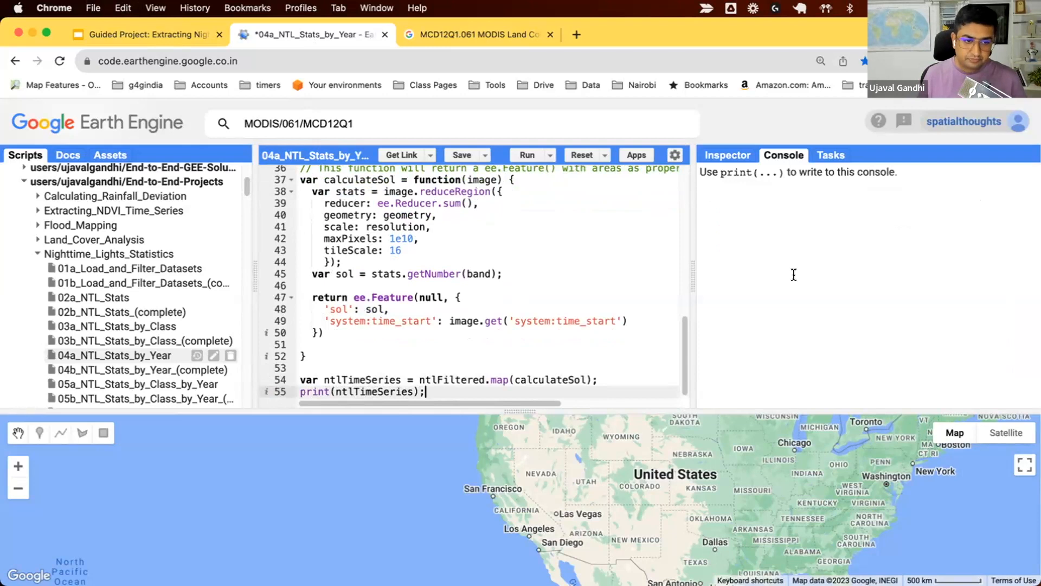
Step: Expand the printed FeatureCollection, its features list, and Features 0 and 1 with their properties
{"action": "left_click", "coordinate": [526, 154]}
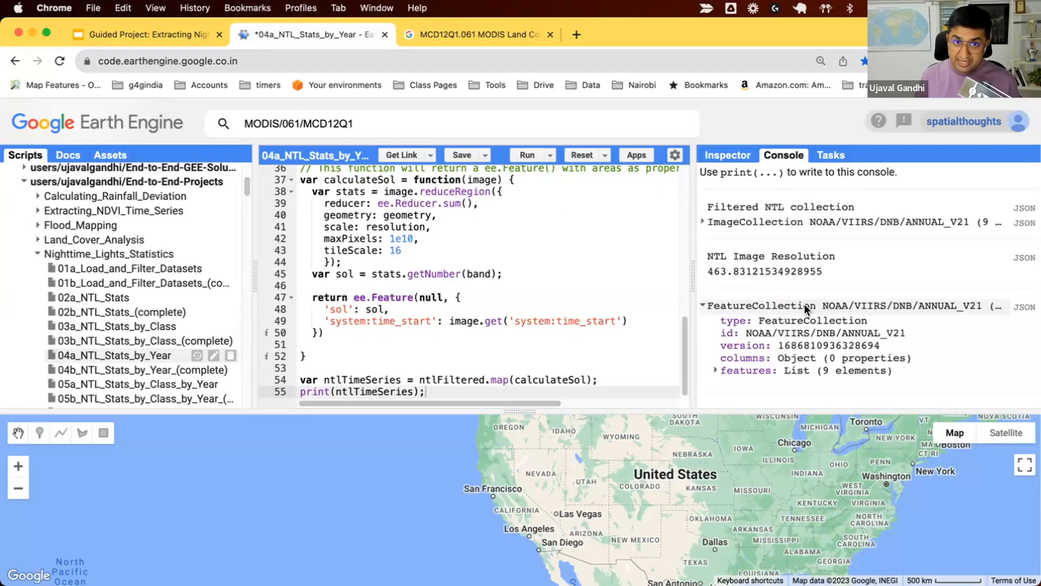
{"action": "left_click", "coordinate": [717, 370]}
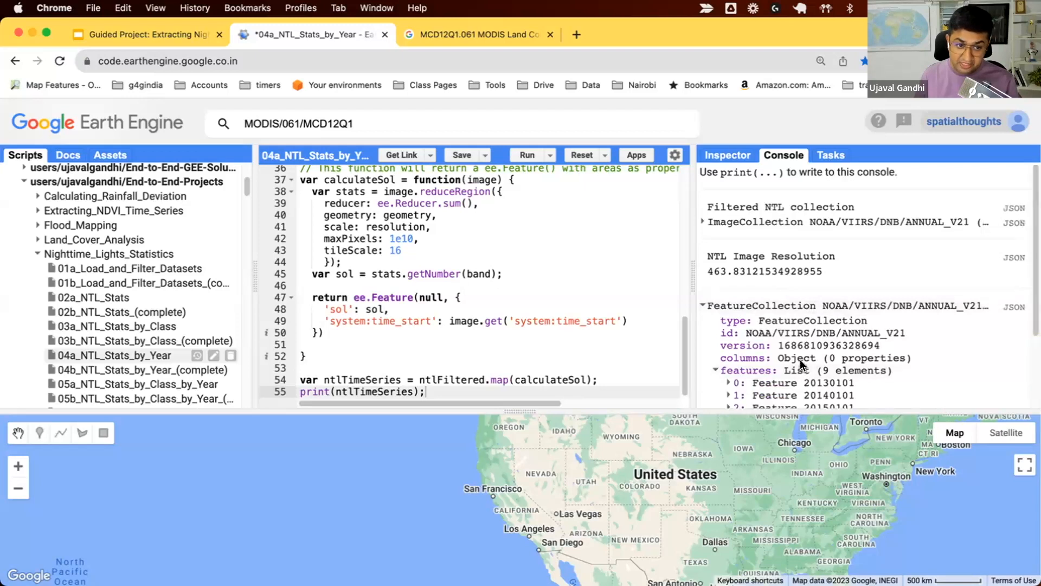
{"action": "left_click", "coordinate": [728, 383]}
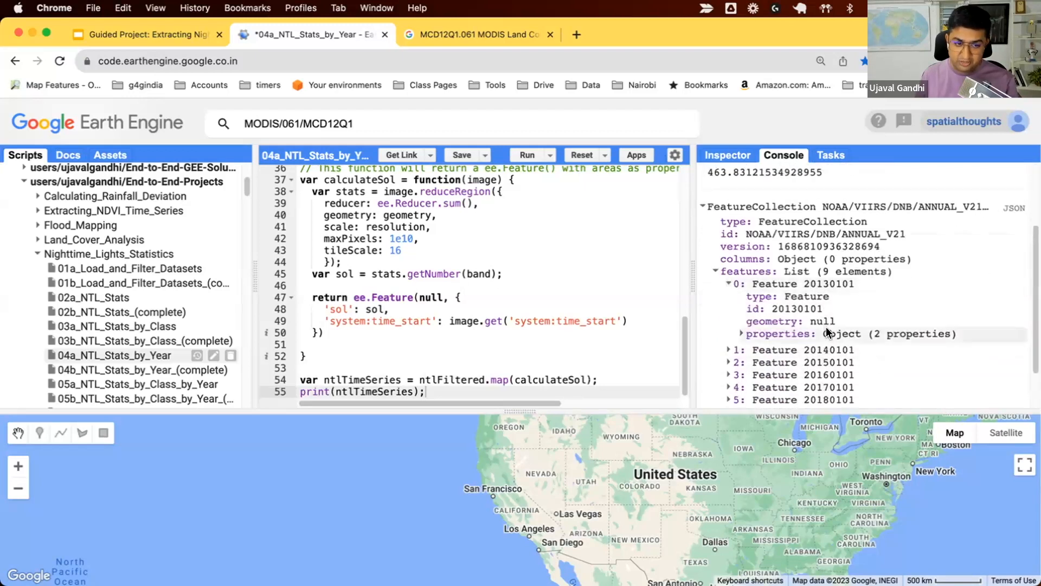
{"action": "left_click", "coordinate": [743, 334]}
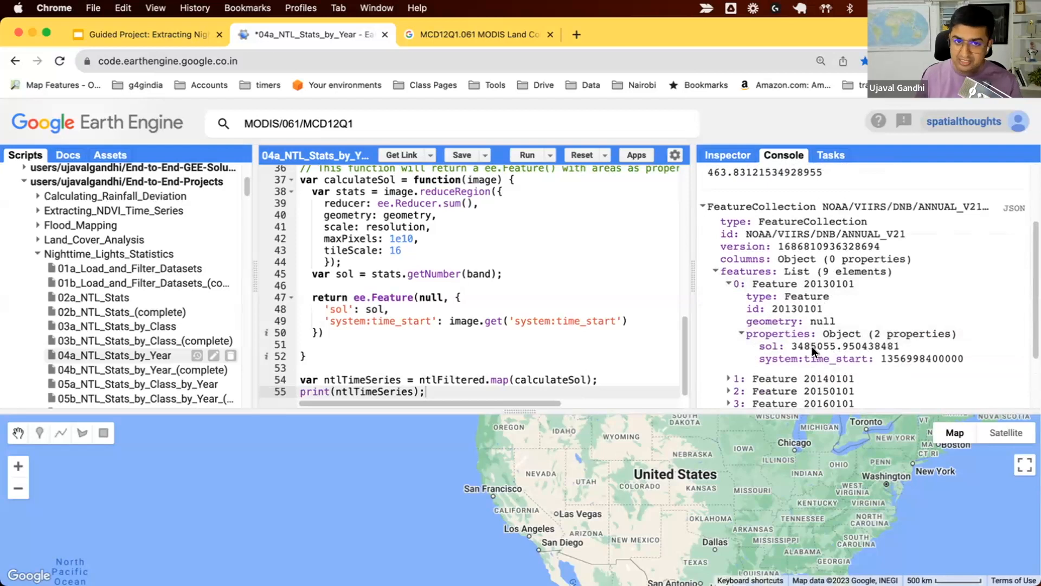
{"action": "left_click", "coordinate": [728, 378]}
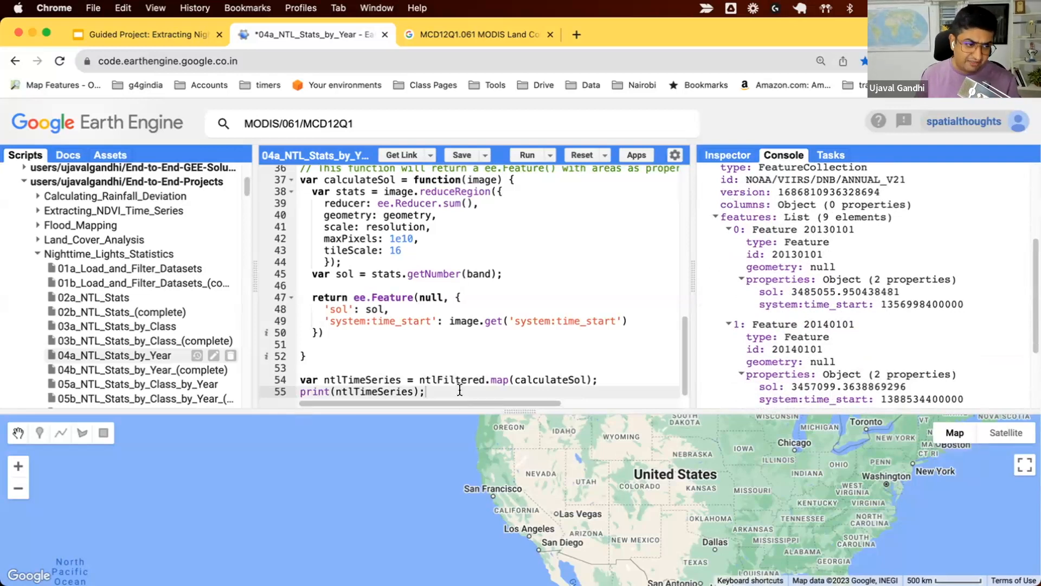
Step: Define a ui.Chart.feature.byFeature chart of 'sol' against 'system:time_start' from ntlTimeSeries, and print it
{"action": "type", "text": "b"}
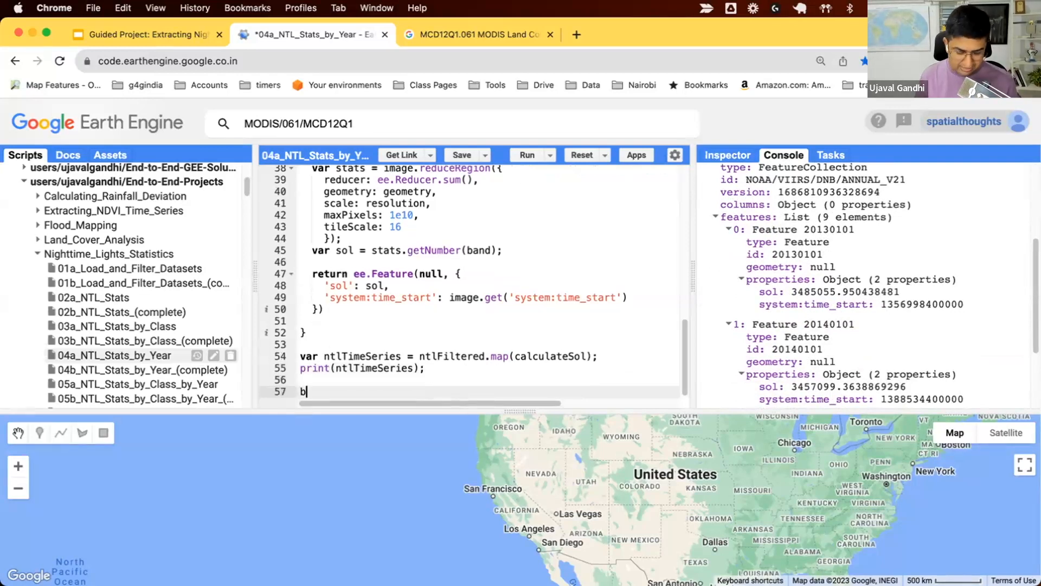
{"action": "type", "text": "ar chart"}
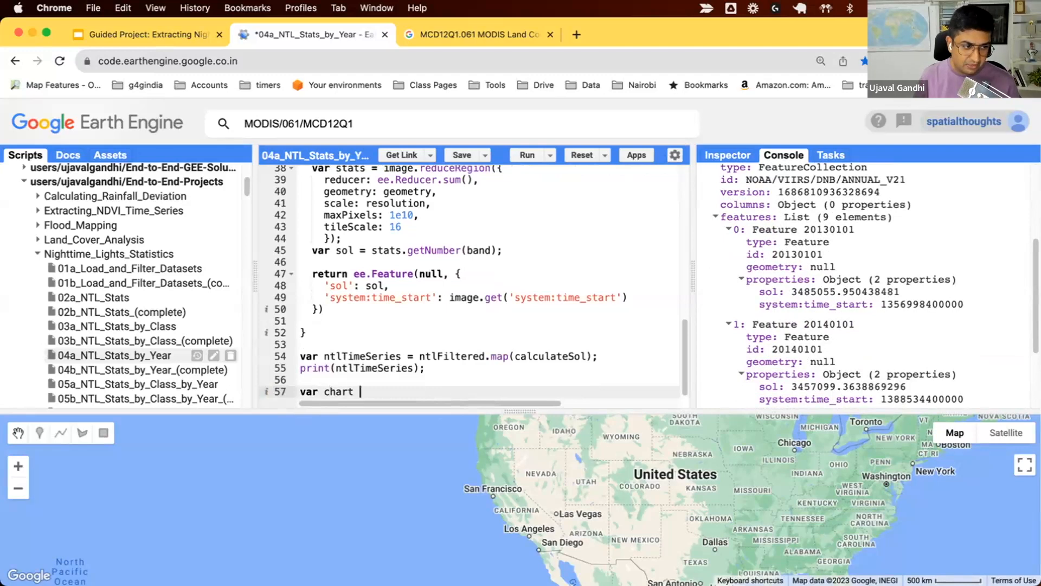
{"action": "type", "text": "= ui.Chart.feature."}
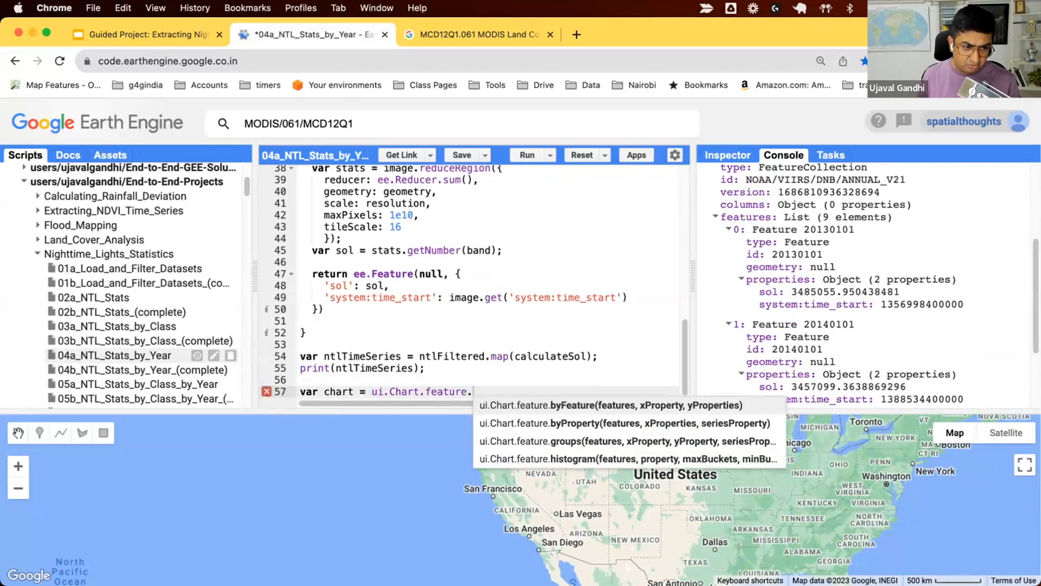
{"action": "left_click", "coordinate": [609, 405]}
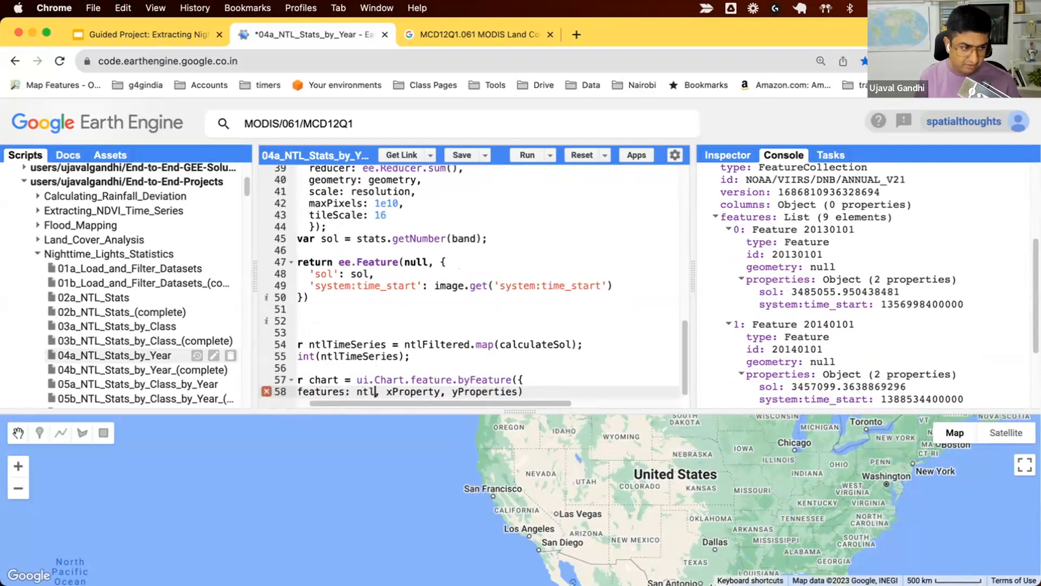
{"action": "type", "text": "TimeSeries,"}
{"action": "type", "text": ": 's"}
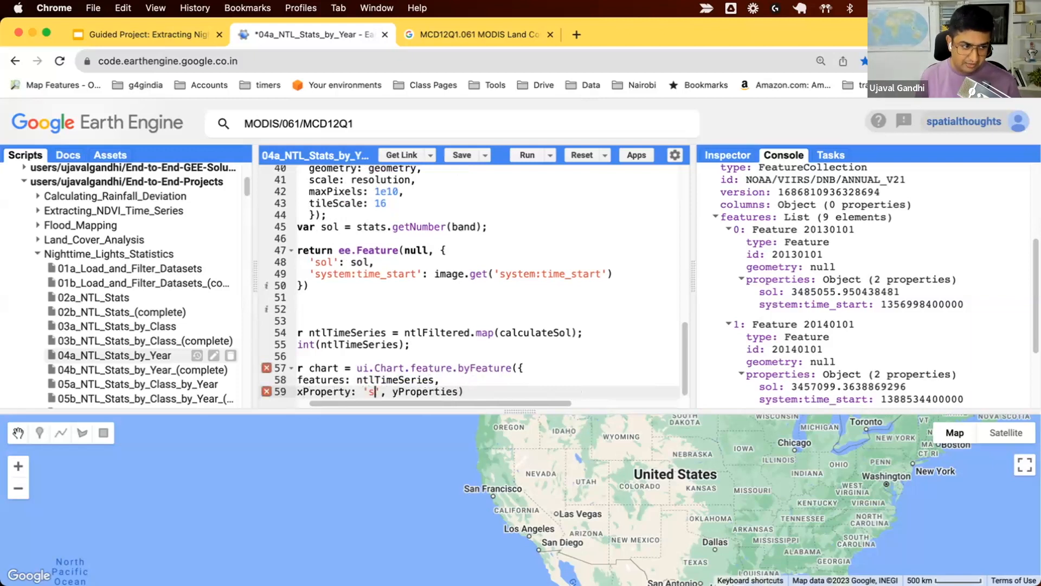
{"action": "type", "text": "ystem:time_s"}
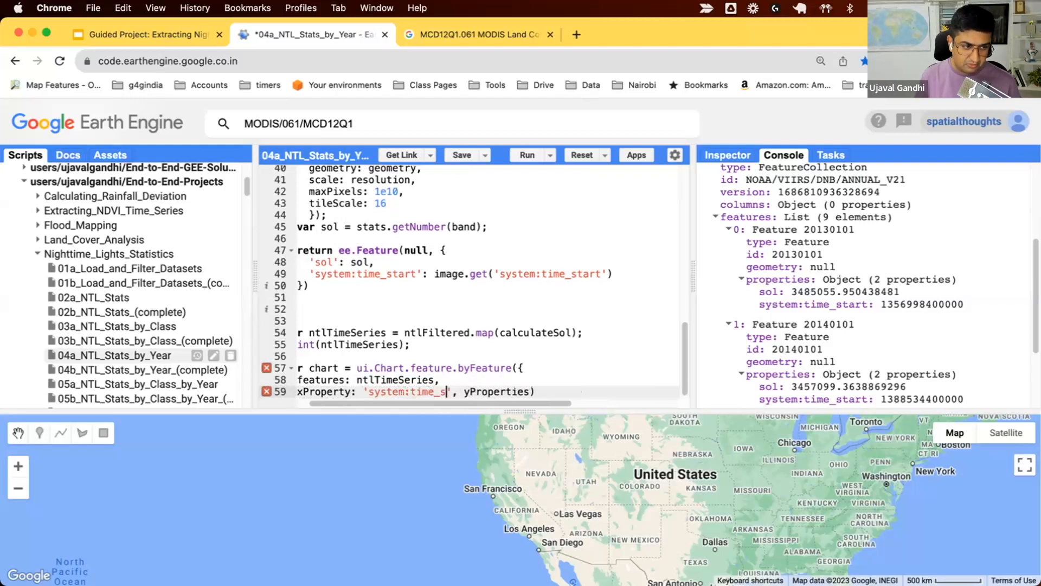
{"action": "scroll", "scroll_direction": "down", "scroll_amount": 3}
{"action": "type", "text": "tart"}
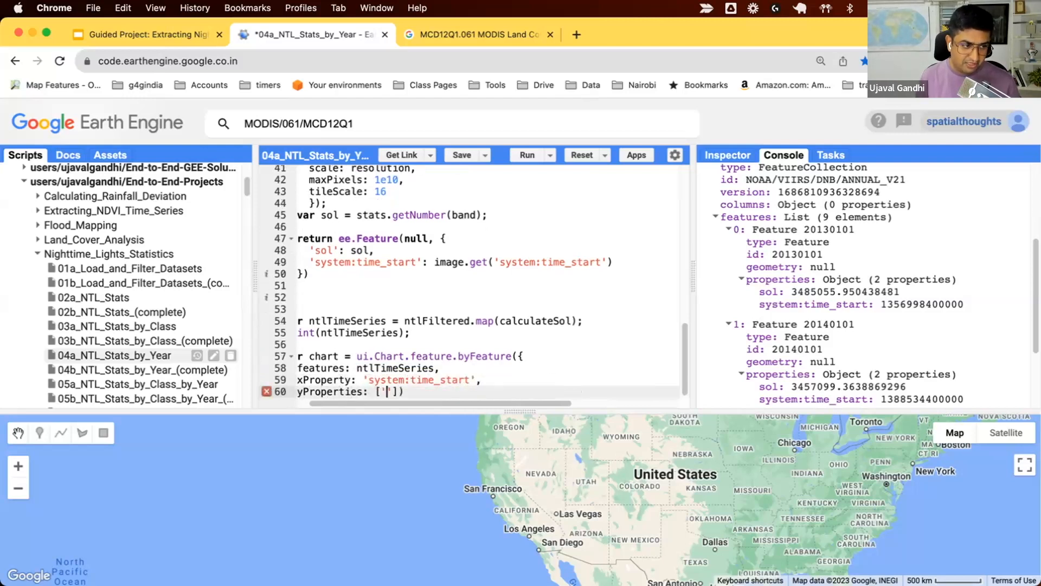
{"action": "type", "text": "'sol'"}
{"action": "type", "text": "pr"}
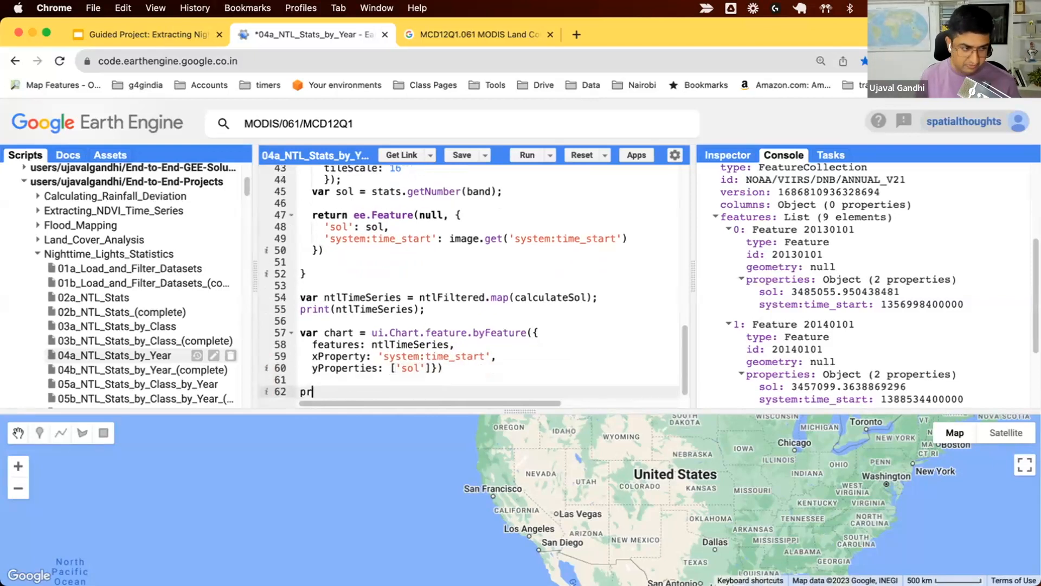
{"action": "type", "text": "int(chart)"}
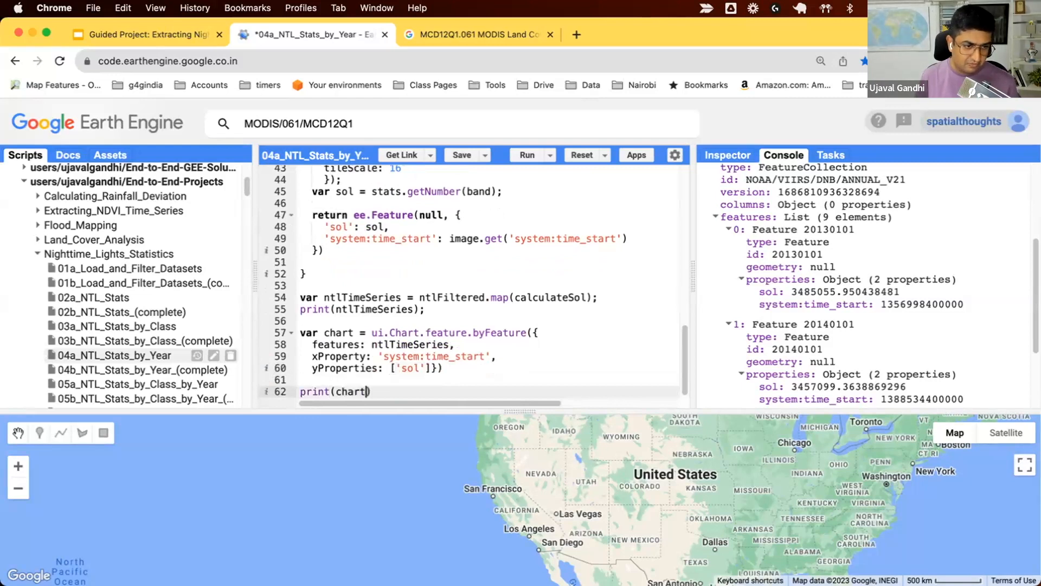
Step: Run the script to display the 2013–2021 yearly sol line chart
{"action": "left_click", "coordinate": [526, 155]}
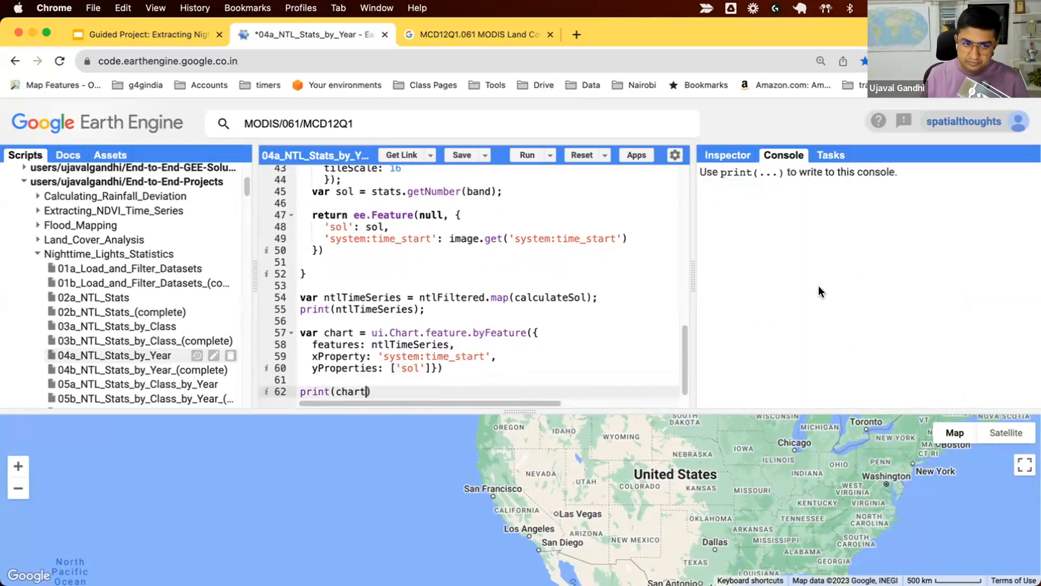
{"action": "left_click", "coordinate": [526, 155]}
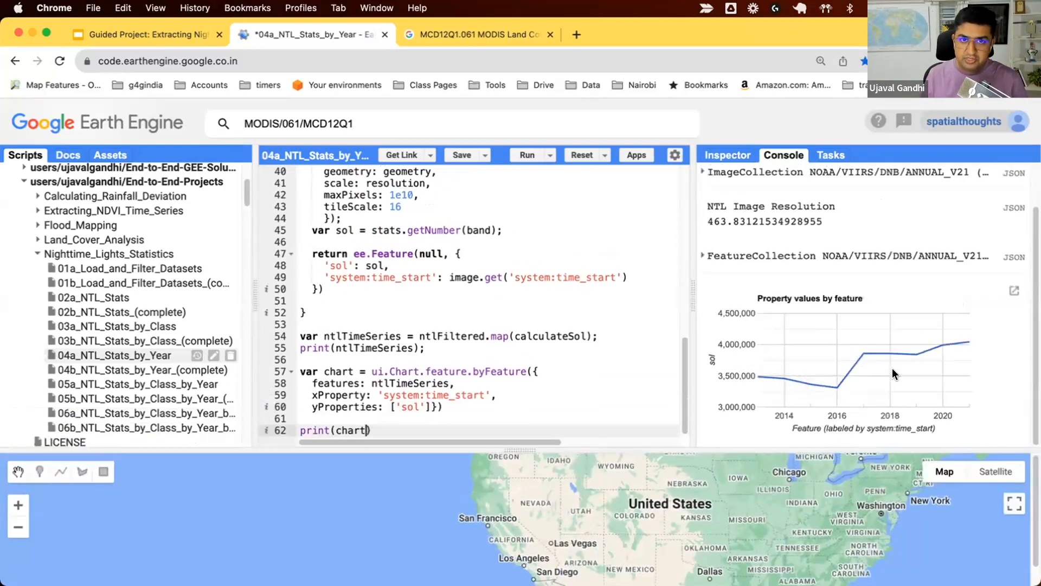
{"action": "mouse_move", "coordinate": [758, 385]}
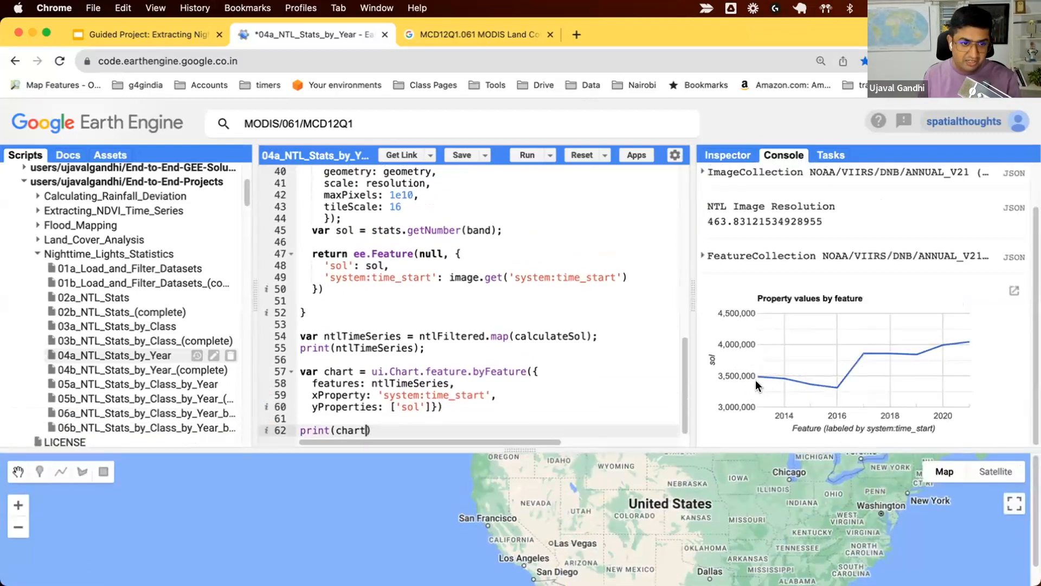
{"action": "mouse_move", "coordinate": [939, 345]}
{"action": "type", "text": ".setChartType('ColumnChart')"}
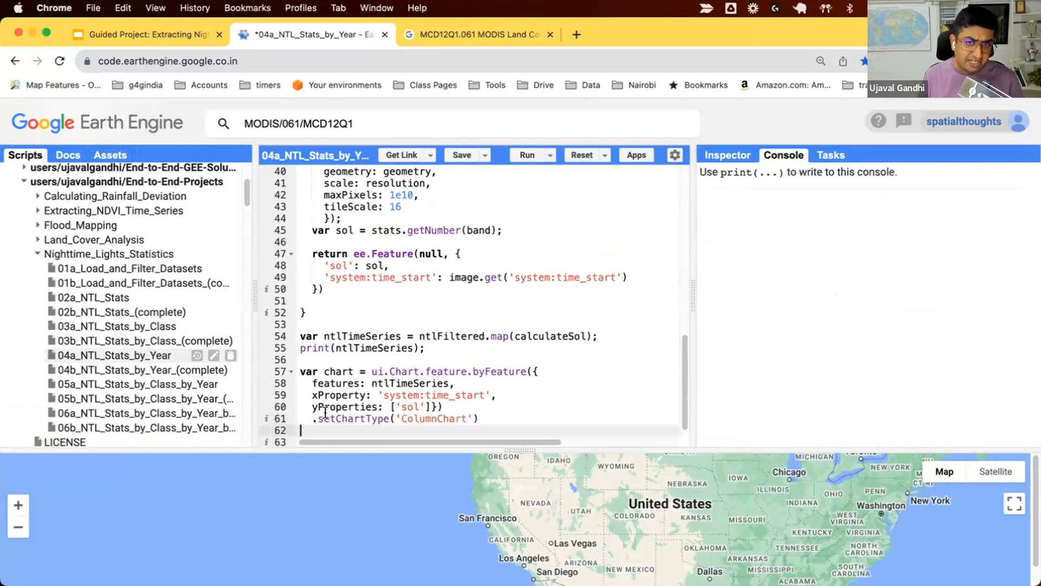
Step: Rerun the script so the yearly night-light sums render as a ColumnChart
{"action": "left_click", "coordinate": [526, 155]}
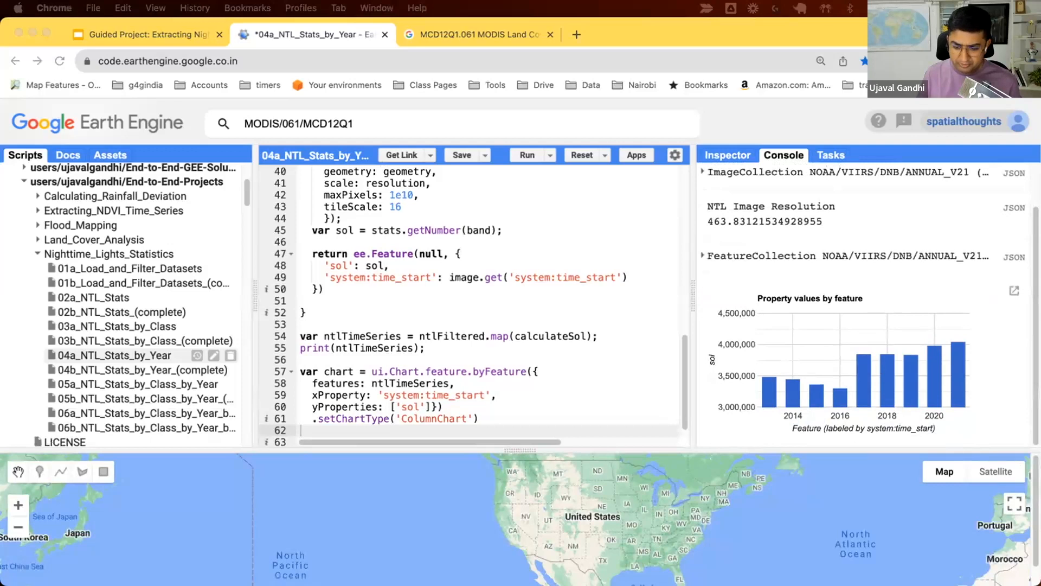
{"action": "scroll", "scroll_direction": "down", "scroll_amount": 3}
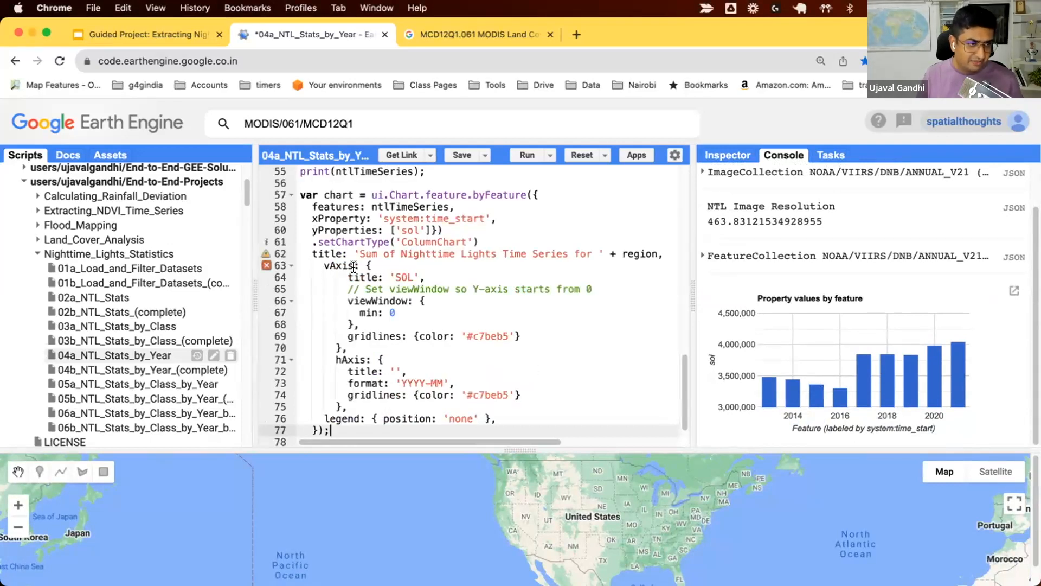
Step: Run with setOptions styling: California title, zero-based SOL axis, year-month labels, no legend
{"action": "scroll", "scroll_direction": "up", "scroll_amount": 3}
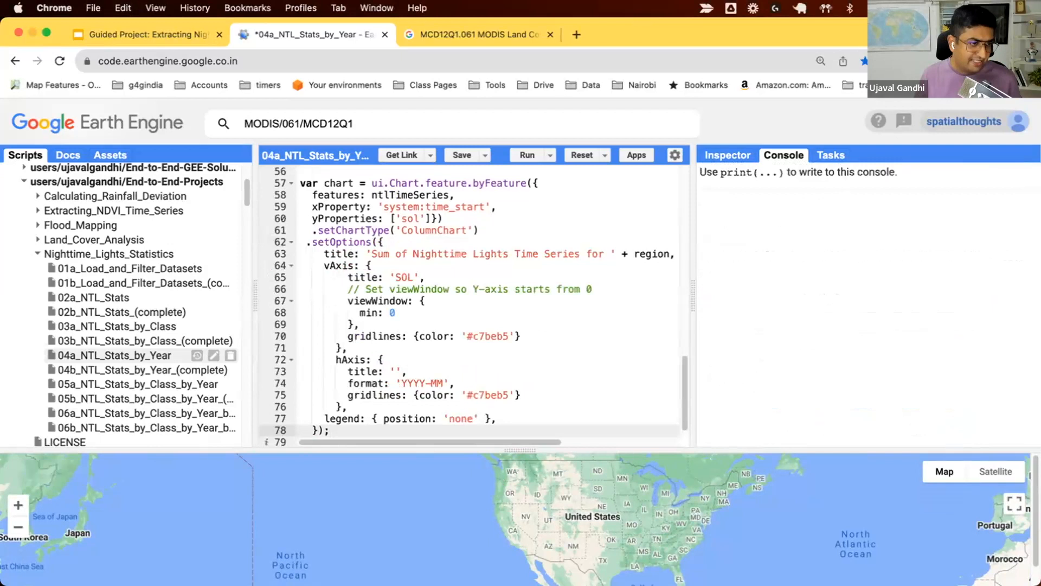
{"action": "left_click", "coordinate": [527, 155]}
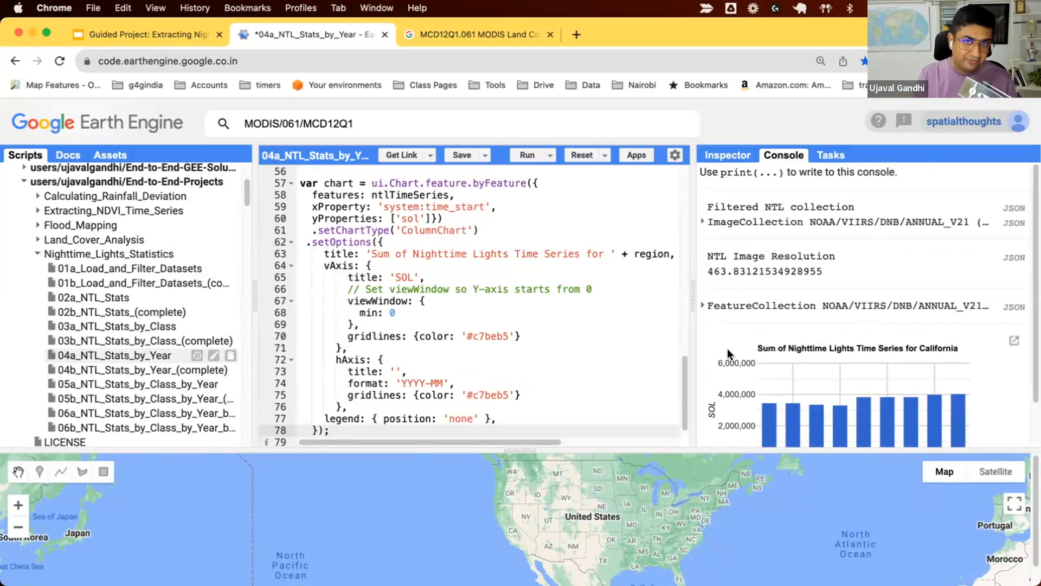
{"action": "scroll", "scroll_direction": "down", "scroll_amount": 3}
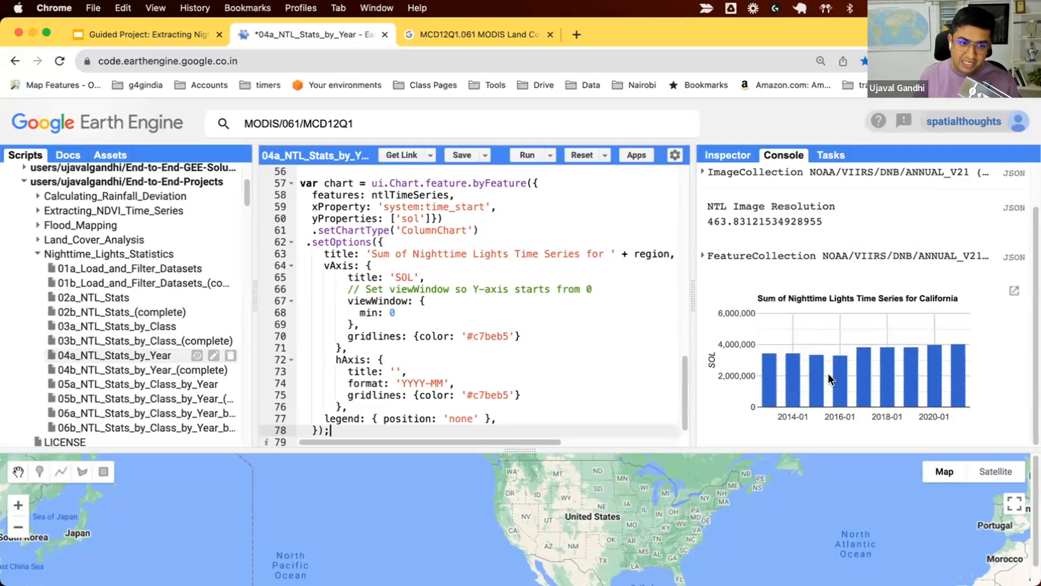
{"action": "mouse_move", "coordinate": [928, 378]}
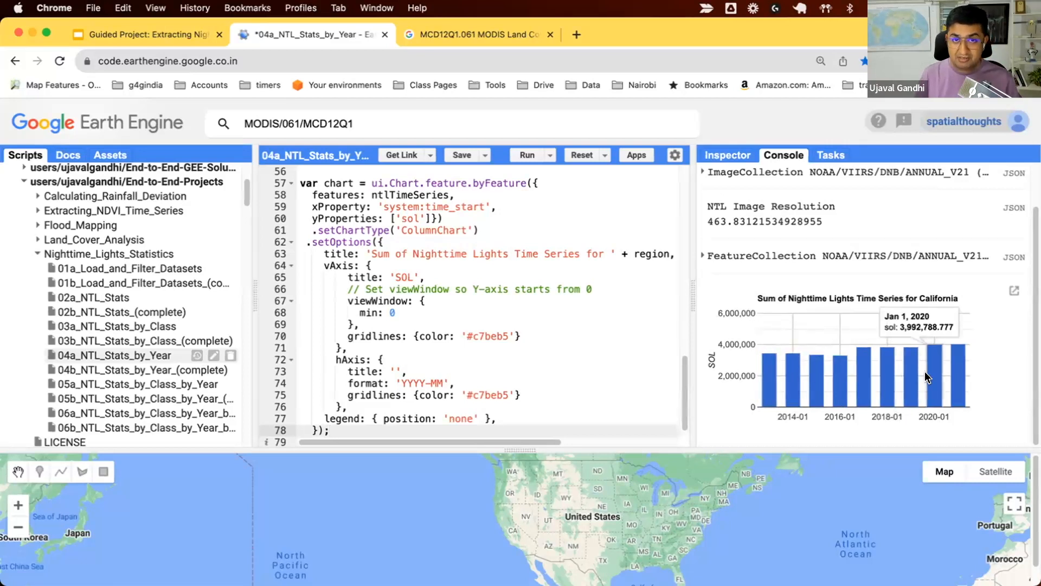